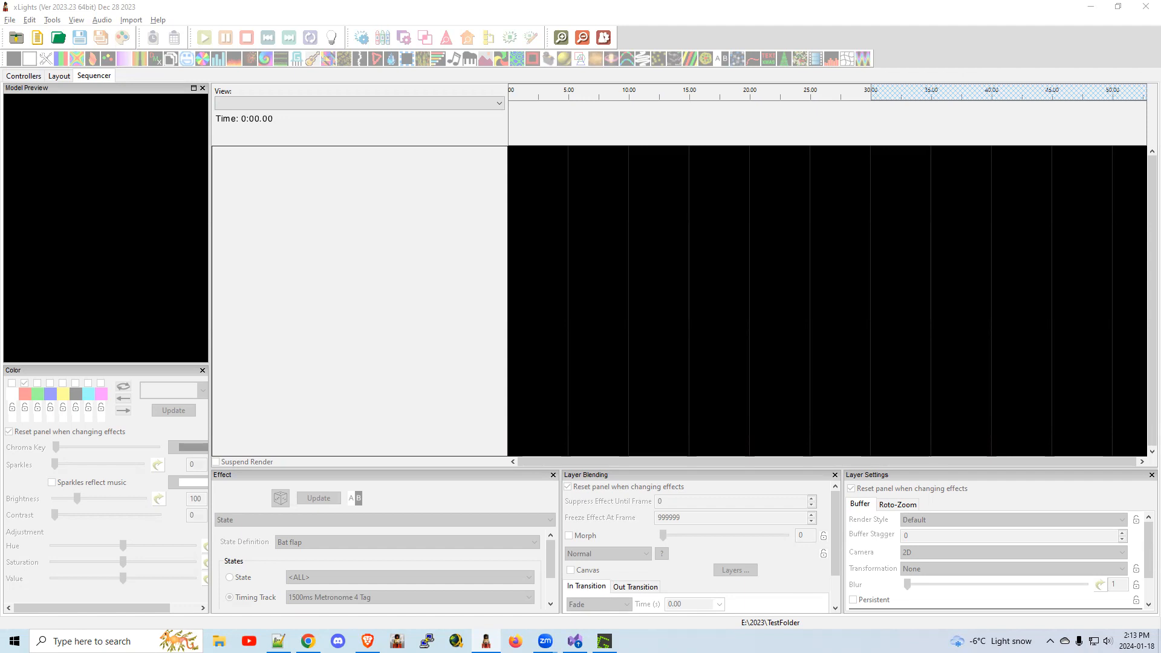
pyautogui.moveTo(441, 355)
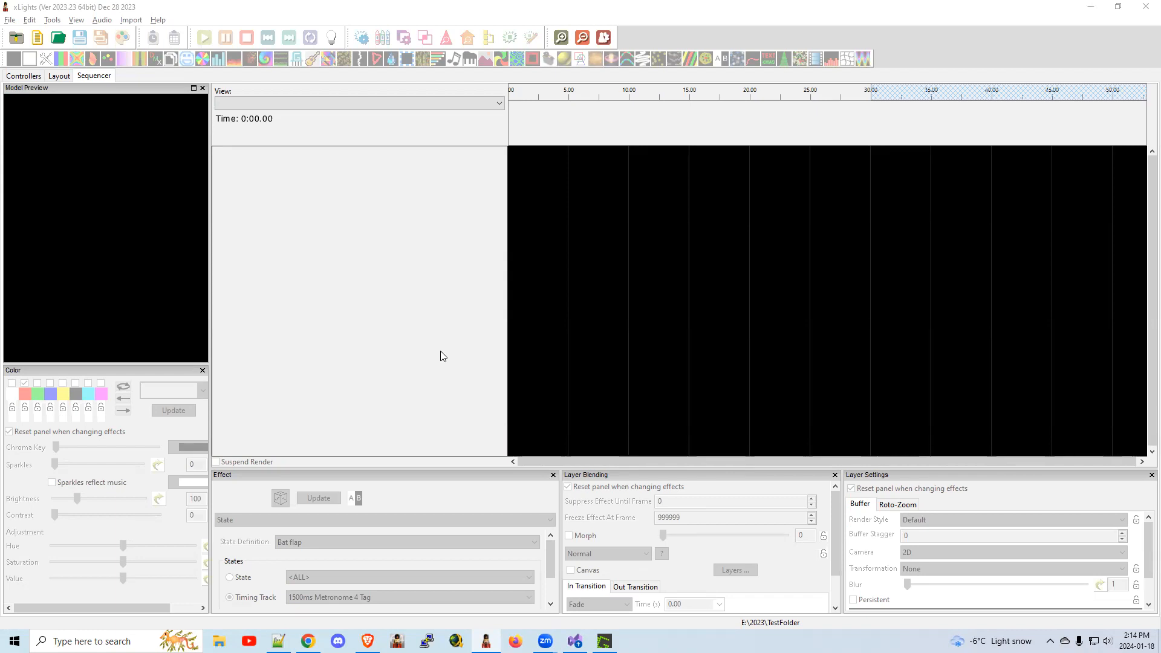
pyautogui.moveTo(379, 336)
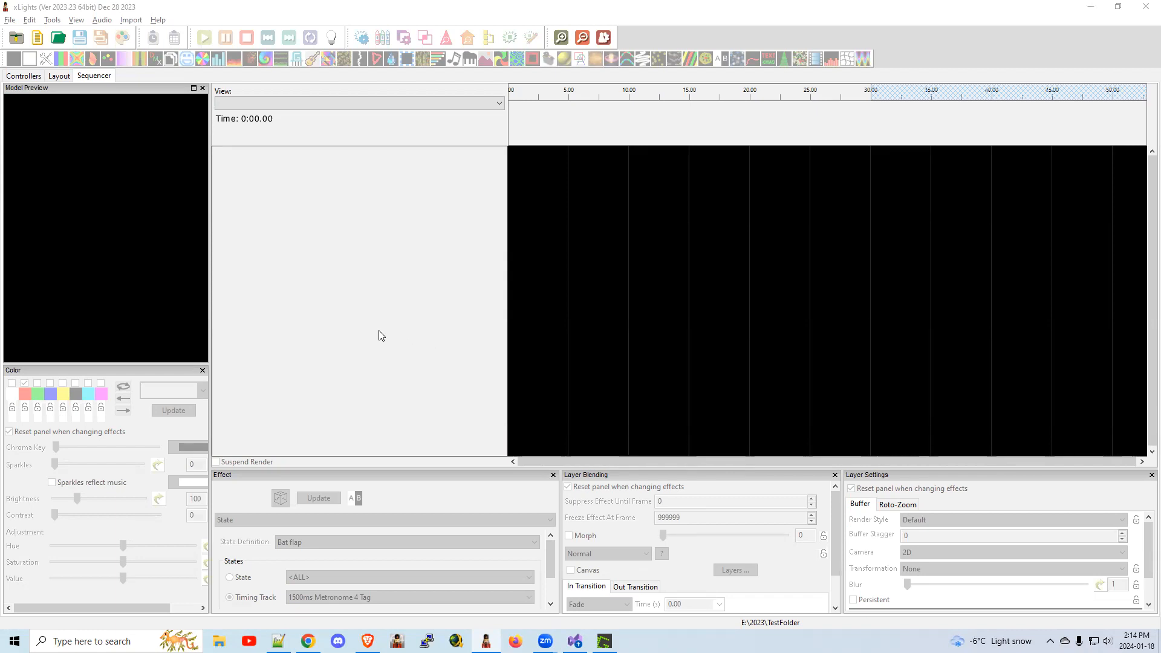
pyautogui.moveTo(165, 191)
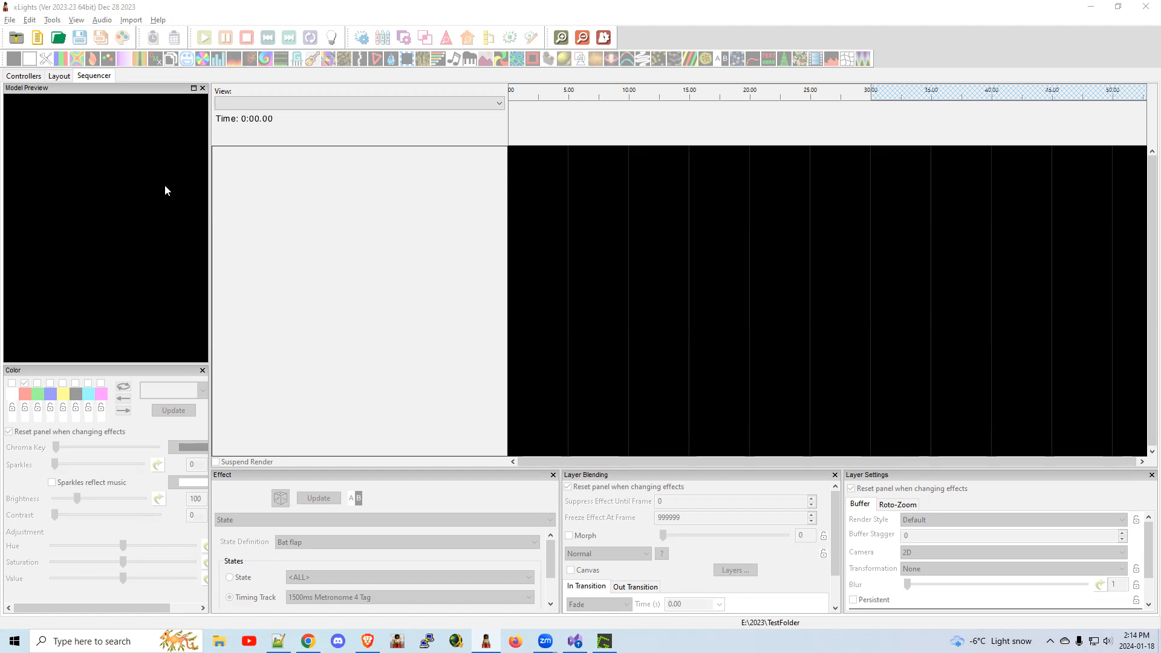
pyautogui.moveTo(210, 162)
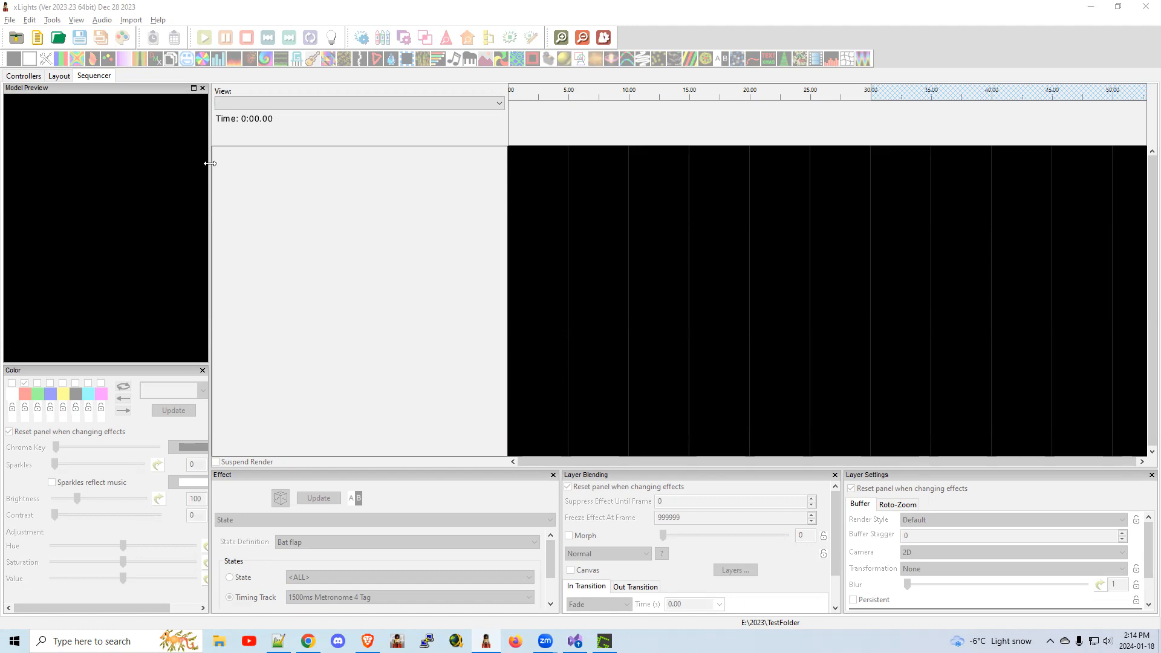
# Create a new sequence with default element order via File > New Sequence
pyautogui.click(38, 37)
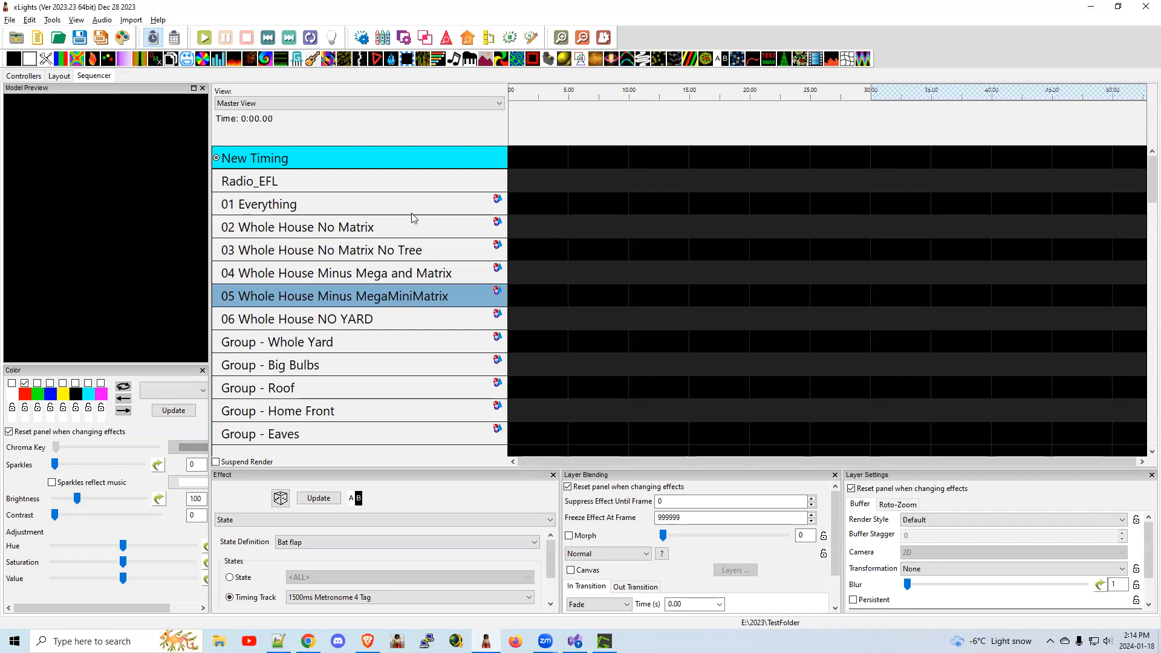
pyautogui.moveTo(363, 395)
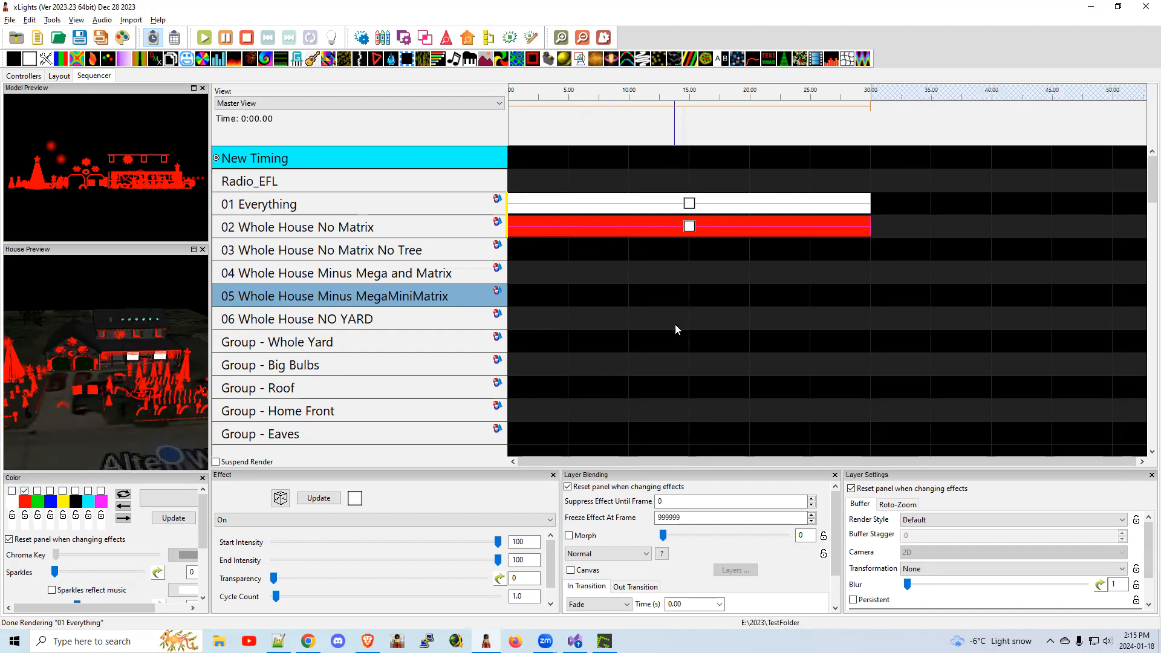
pyautogui.moveTo(696, 367)
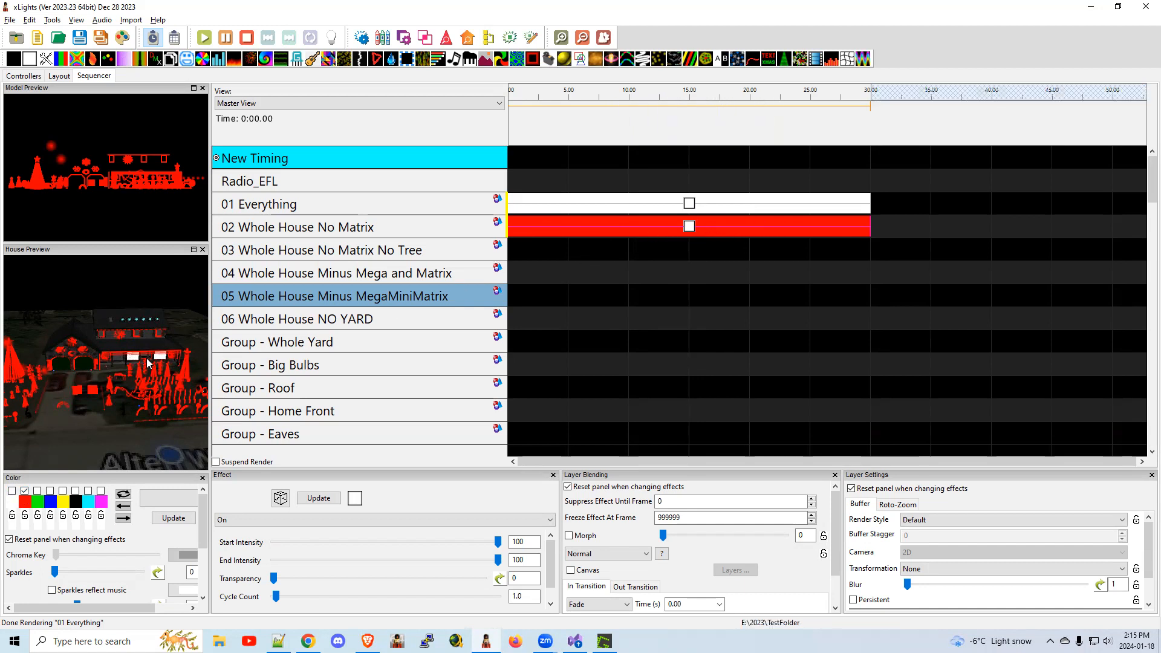
pyautogui.moveTo(129, 362)
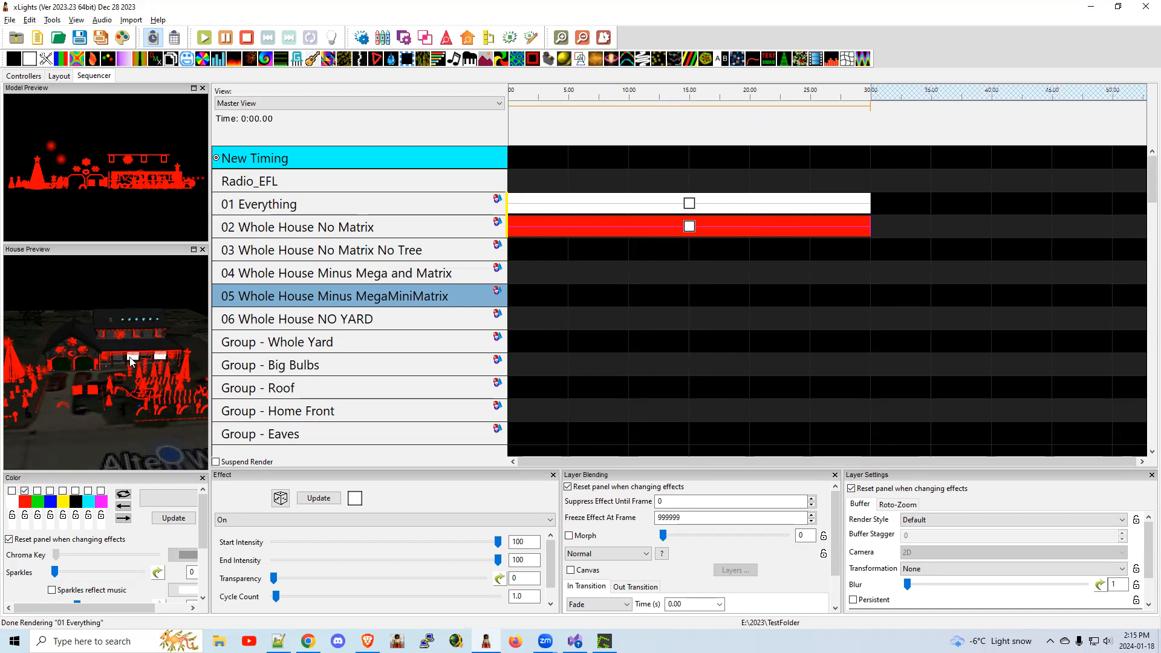
pyautogui.moveTo(350, 228)
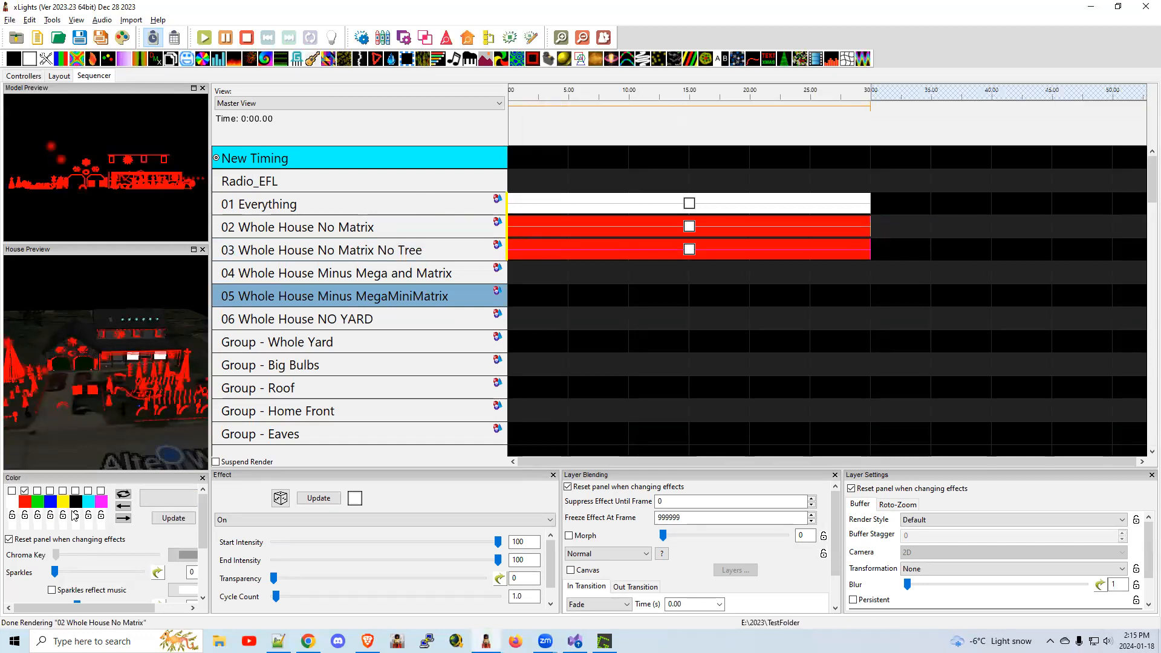
# Recolour the 03 Whole House No Matrix No Tree effect green
pyautogui.click(24, 492)
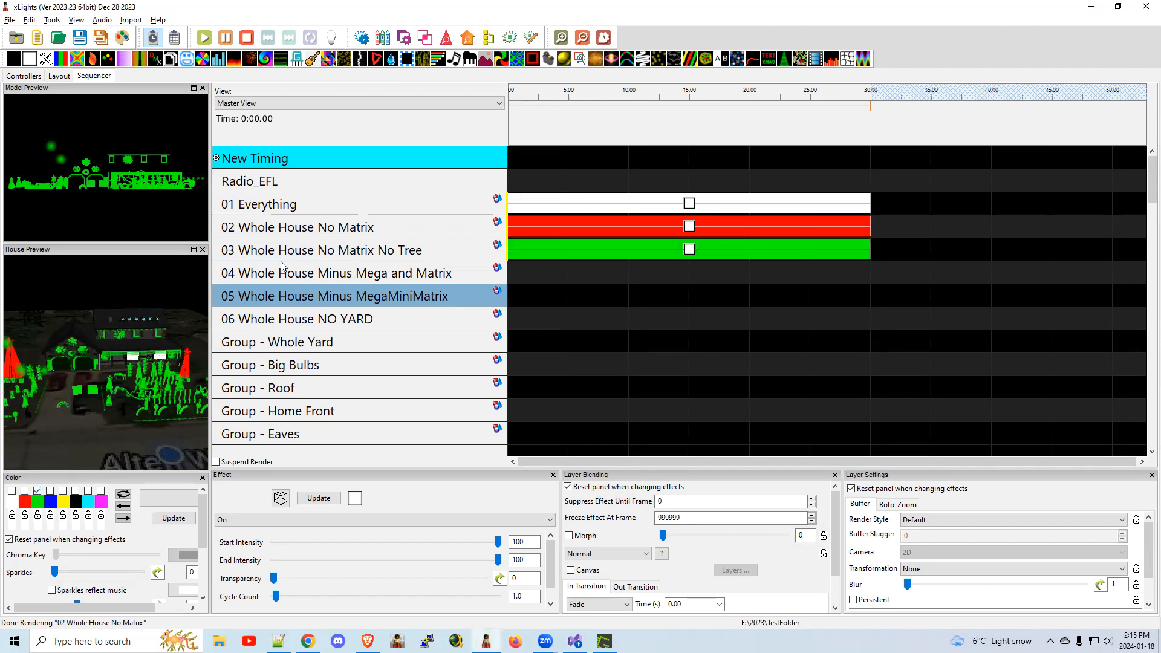
pyautogui.moveTo(393, 259)
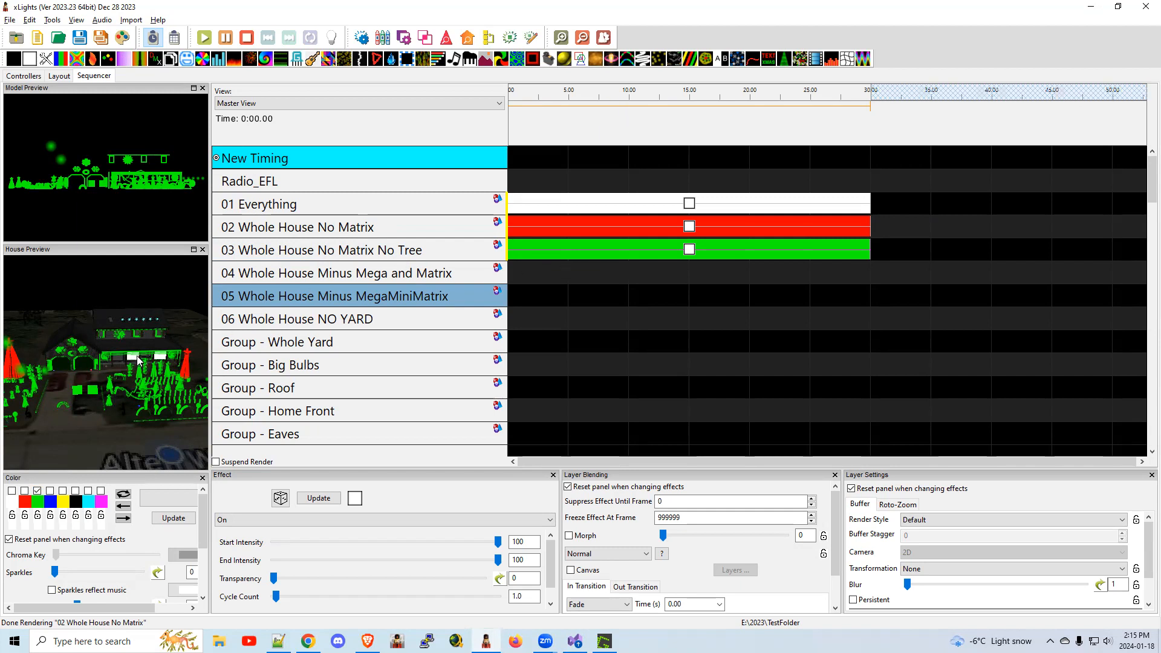
pyautogui.moveTo(17, 363)
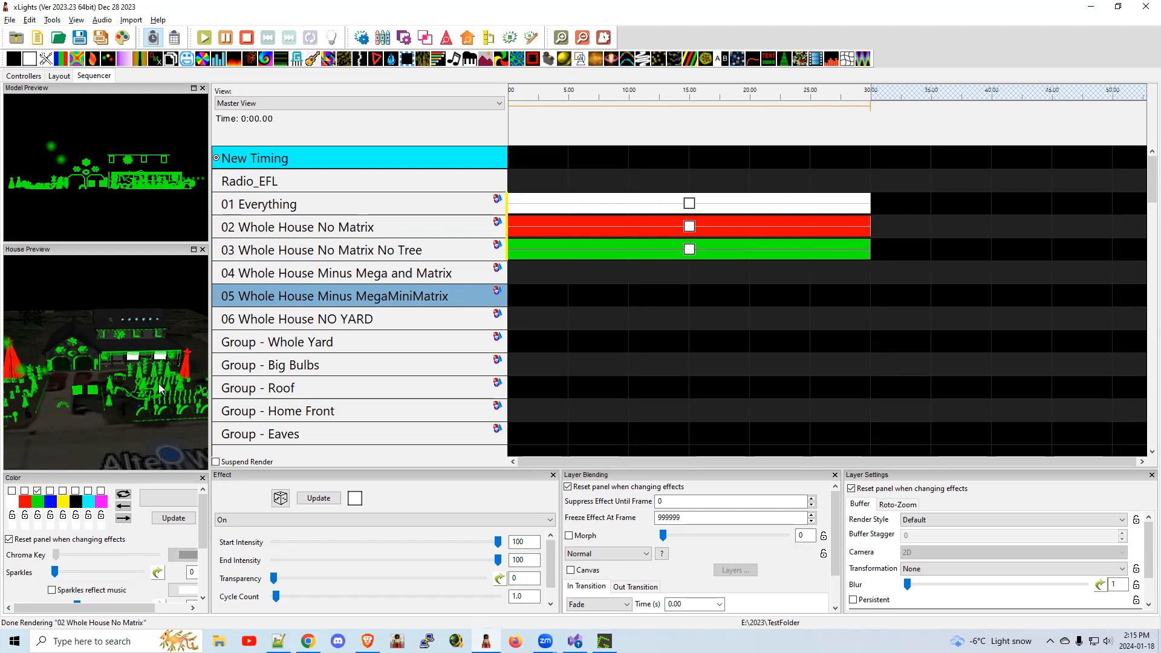
pyautogui.moveTo(158, 363)
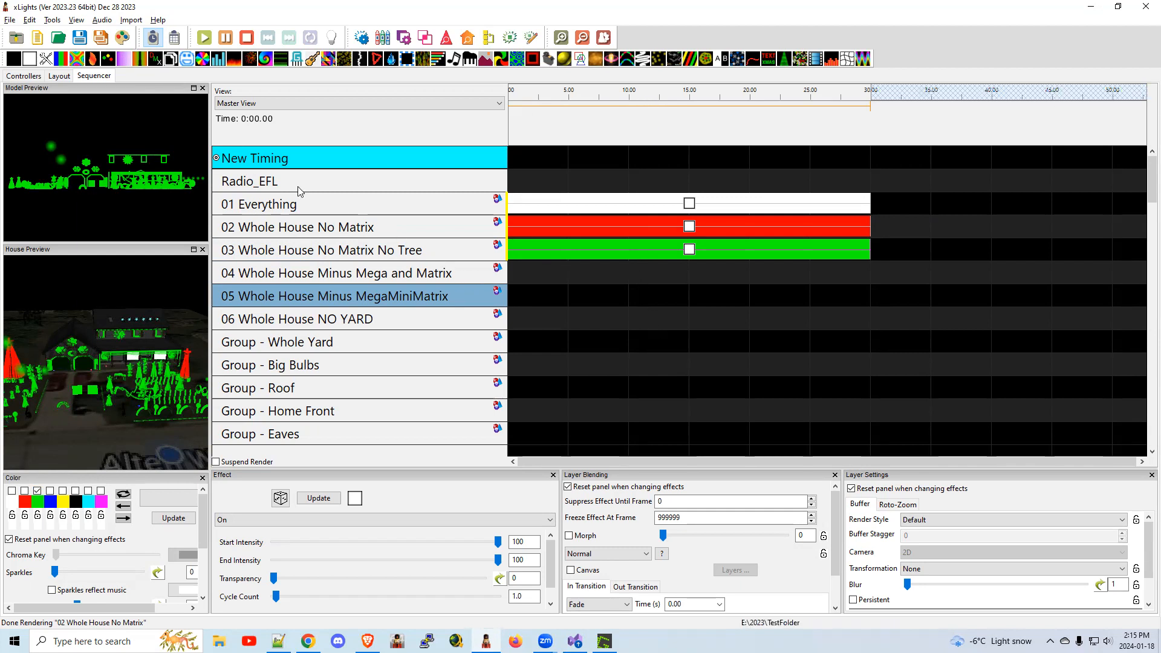
pyautogui.moveTo(191, 142)
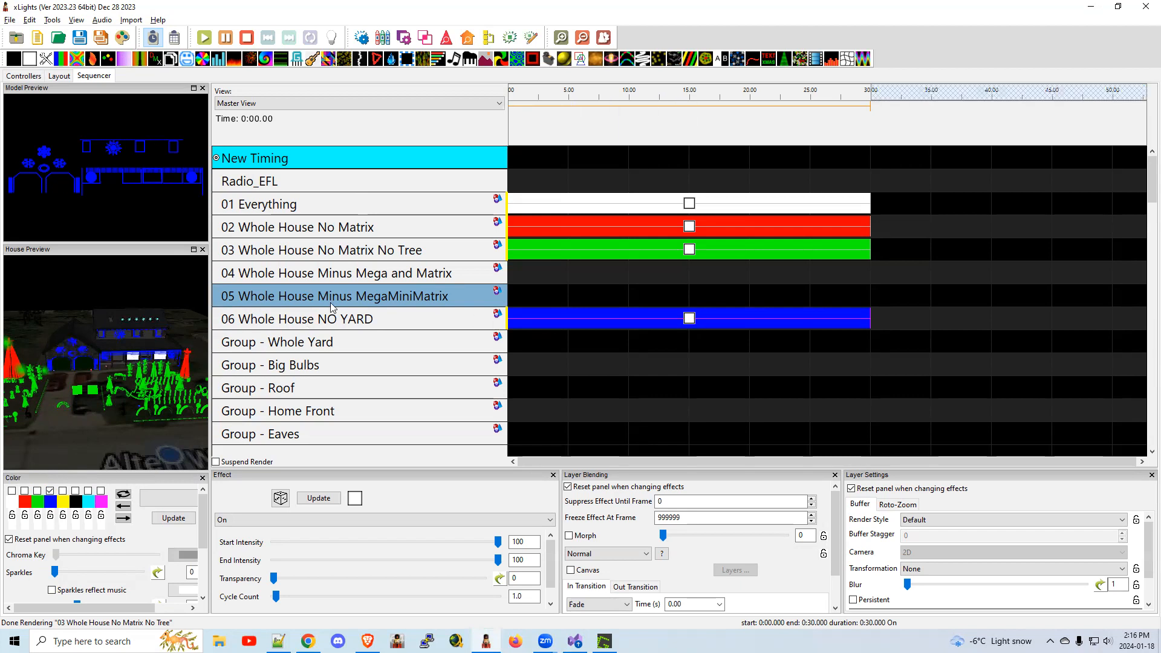
pyautogui.moveTo(332, 336)
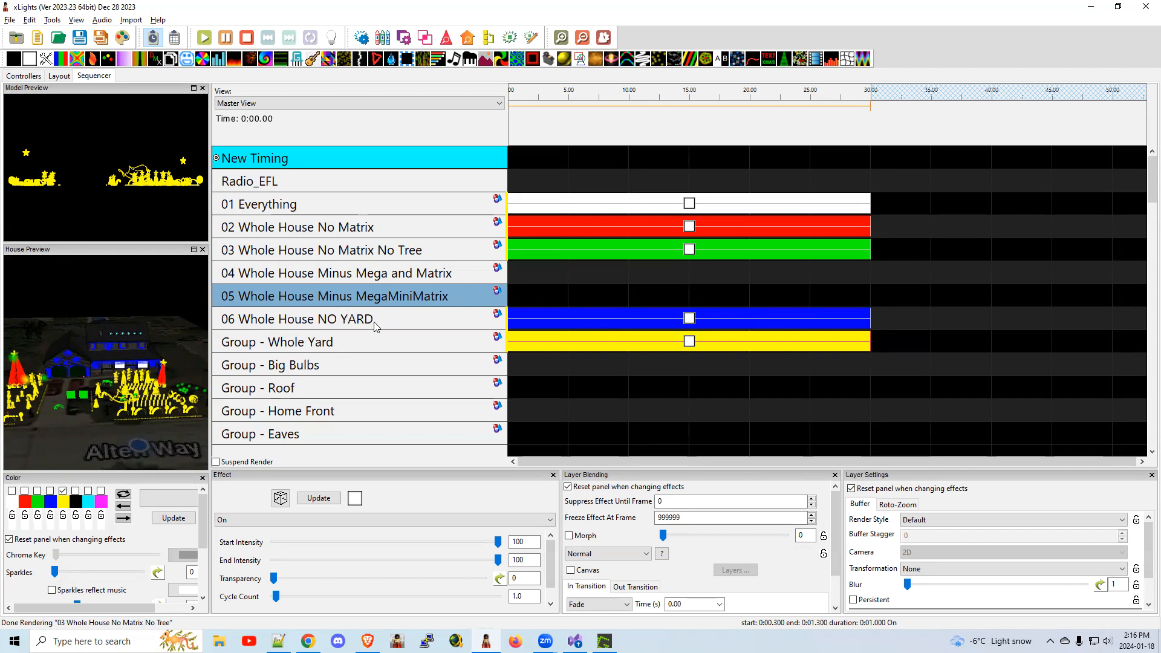
pyautogui.moveTo(369, 338)
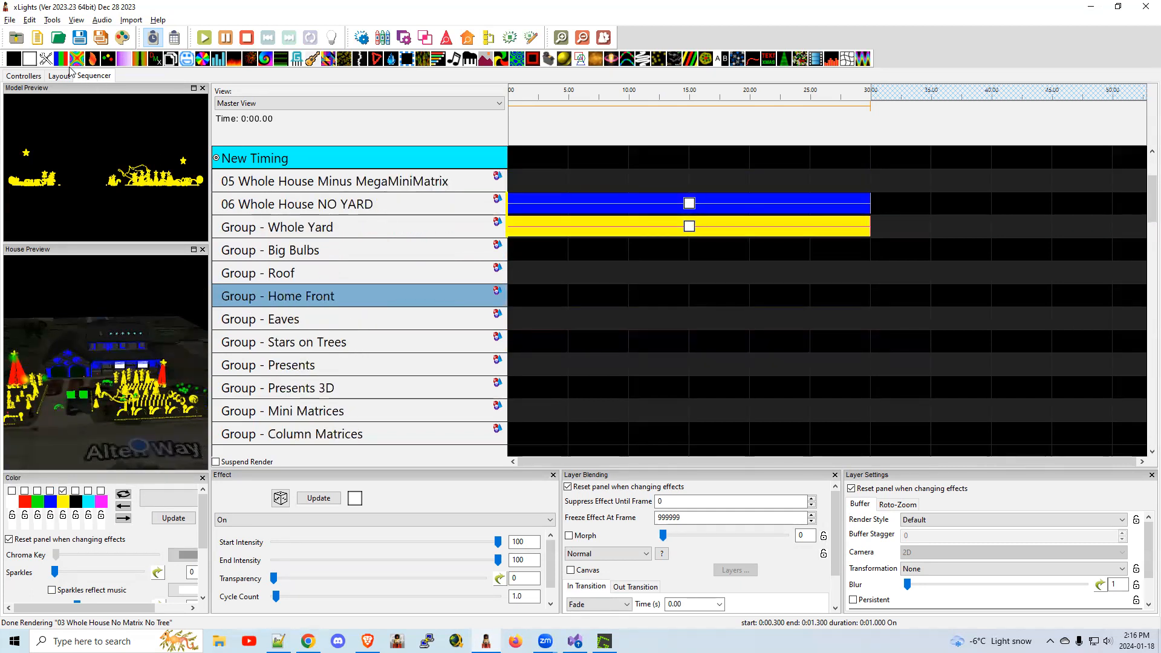
# Pick the On effect to place on Group - Stars on Trees
pyautogui.click(283, 341)
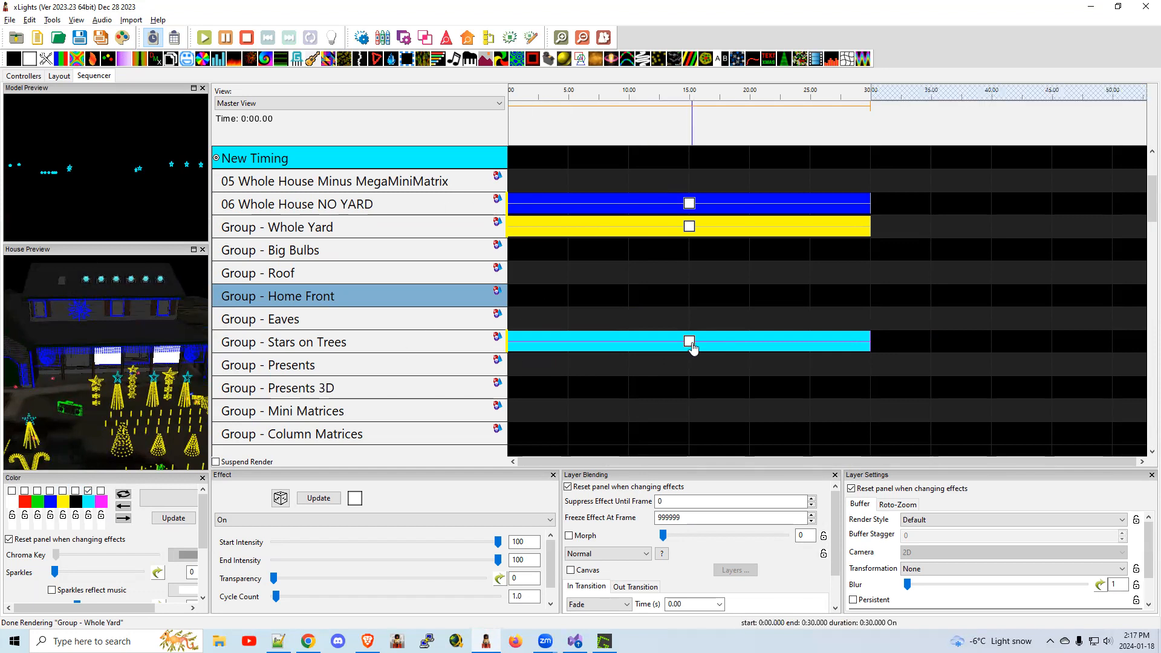
pyautogui.moveTo(156, 380)
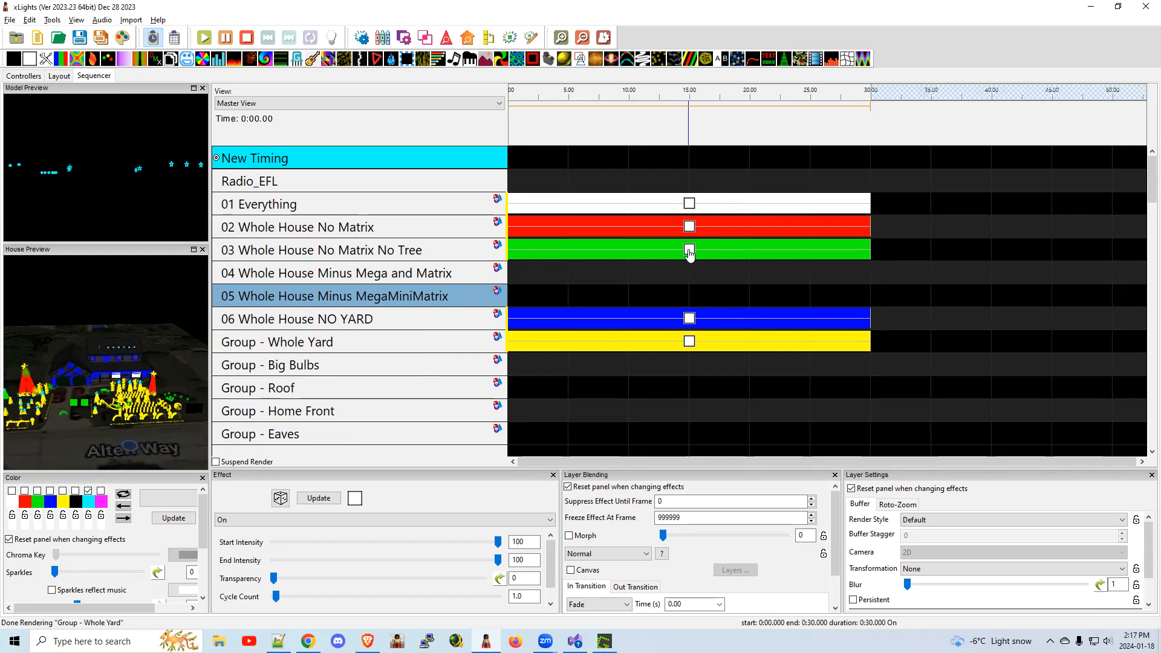
# Scroll down to Ornament Right and make its On effect magenta
pyautogui.scroll(-3)
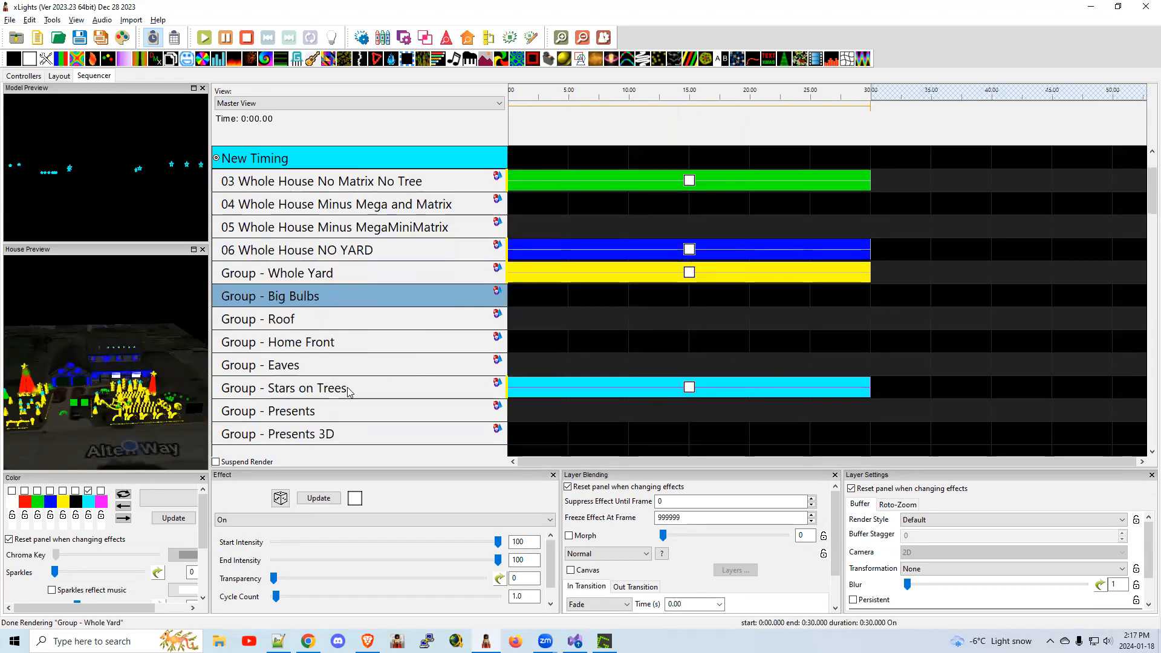
pyautogui.scroll(-3)
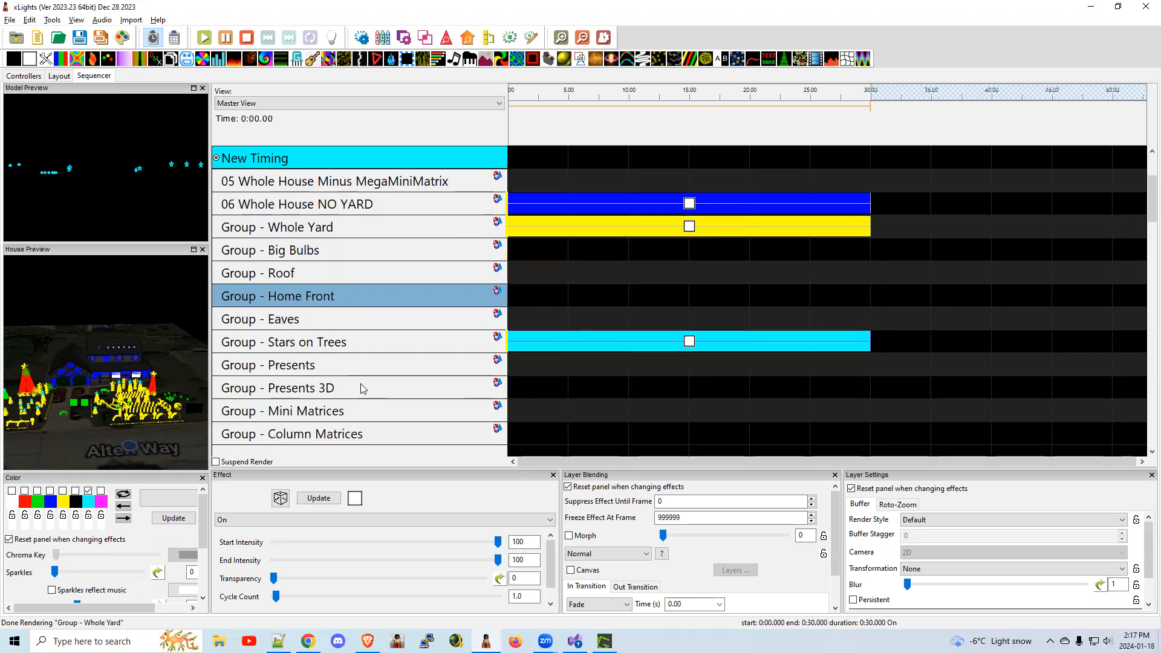
pyautogui.scroll(-3)
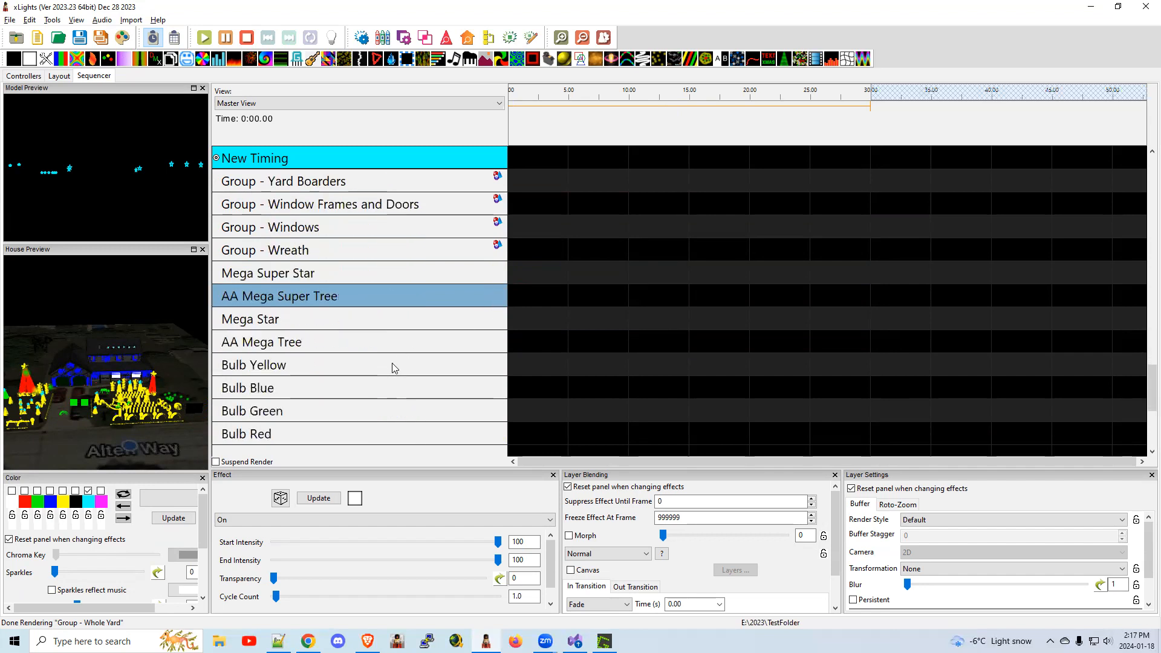
pyautogui.scroll(-3)
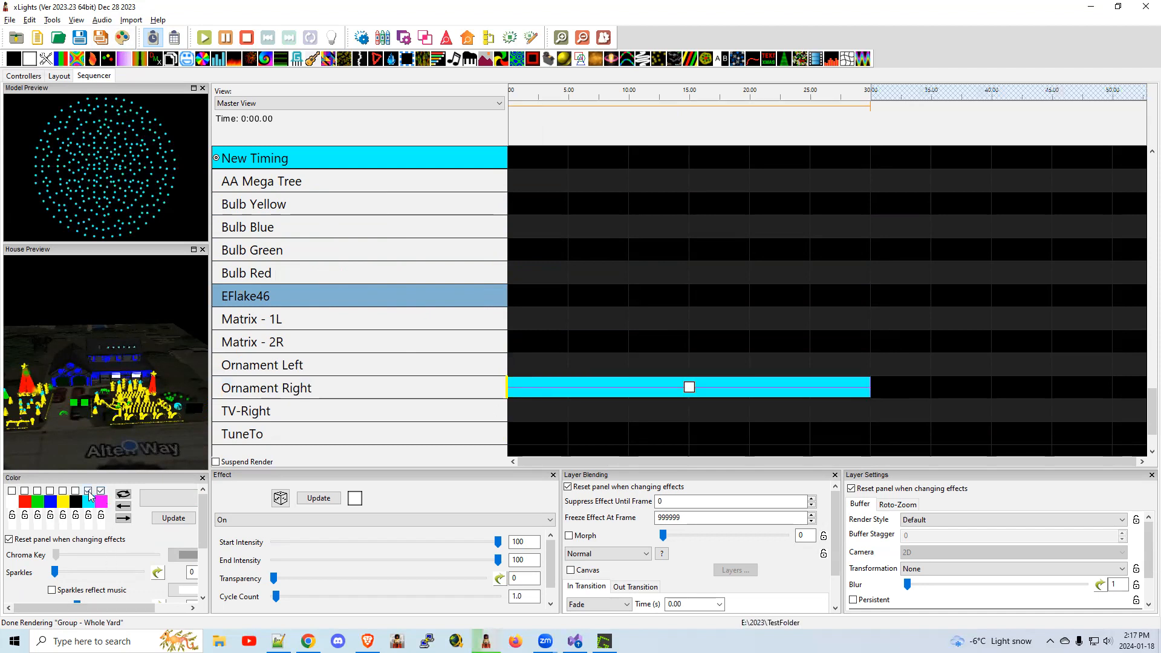
pyautogui.click(87, 491)
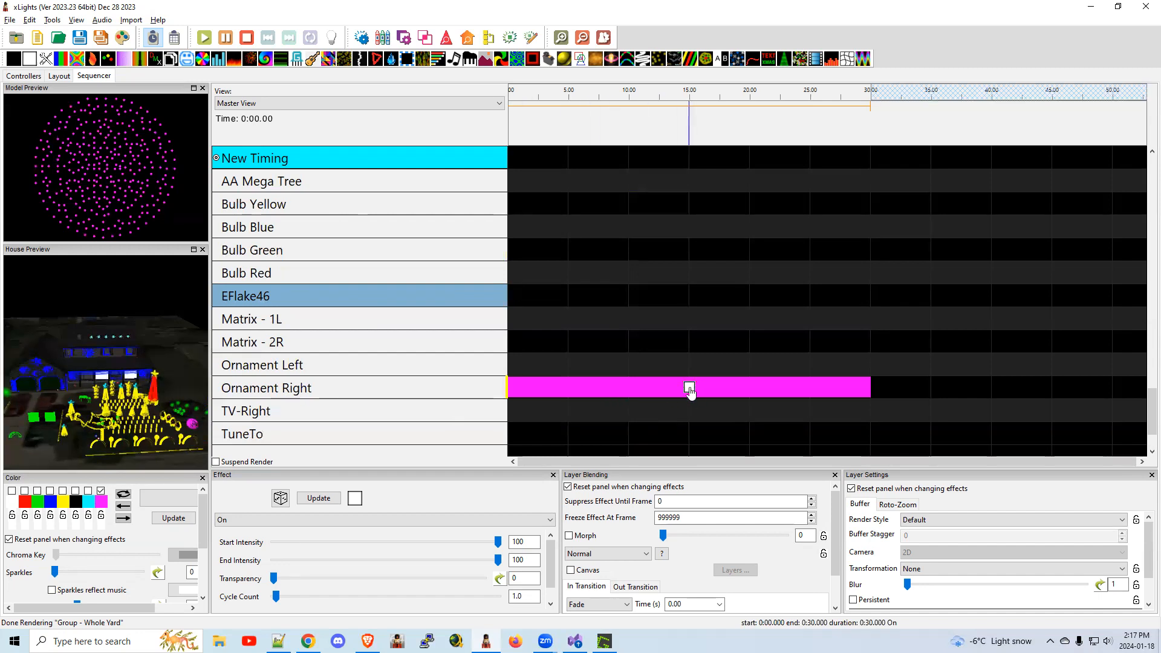
# Use Hide Unused in Edit Display Elements, leaving the seven effect rows
pyautogui.rightClick(689, 387)
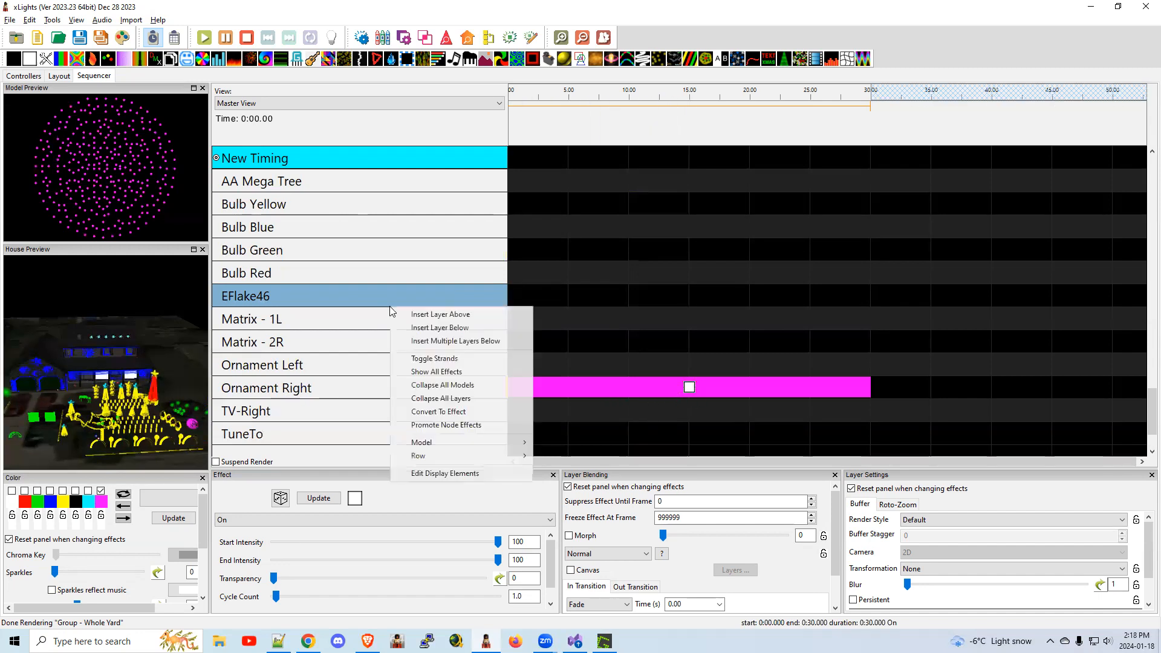
pyautogui.click(445, 472)
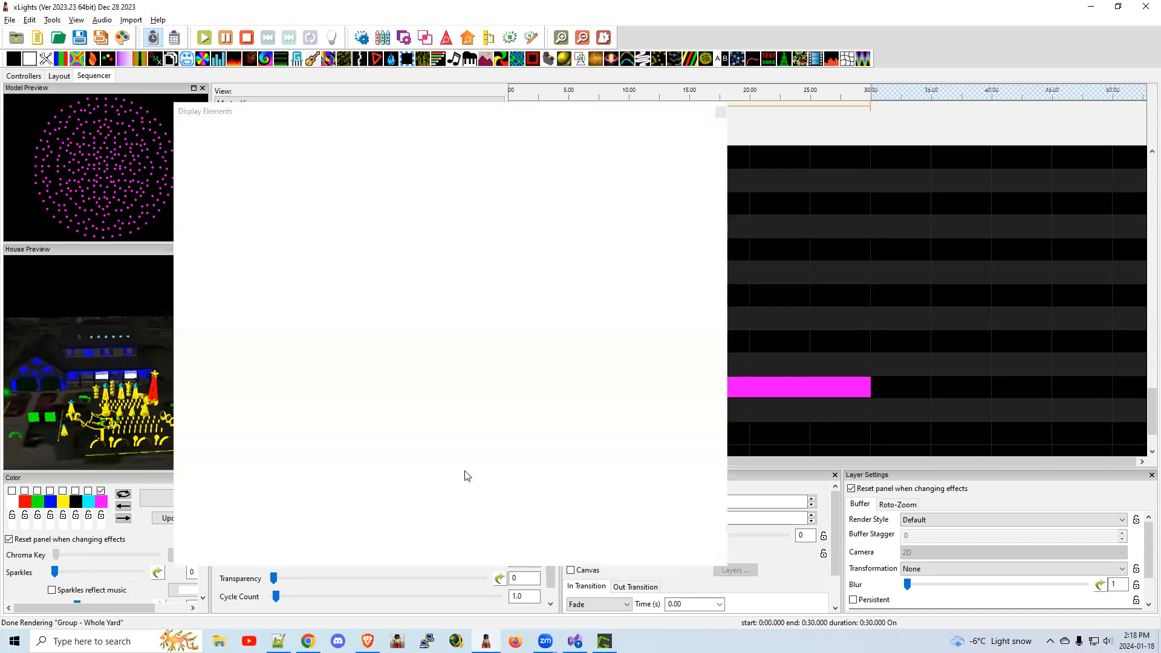
pyautogui.rightClick(570, 438)
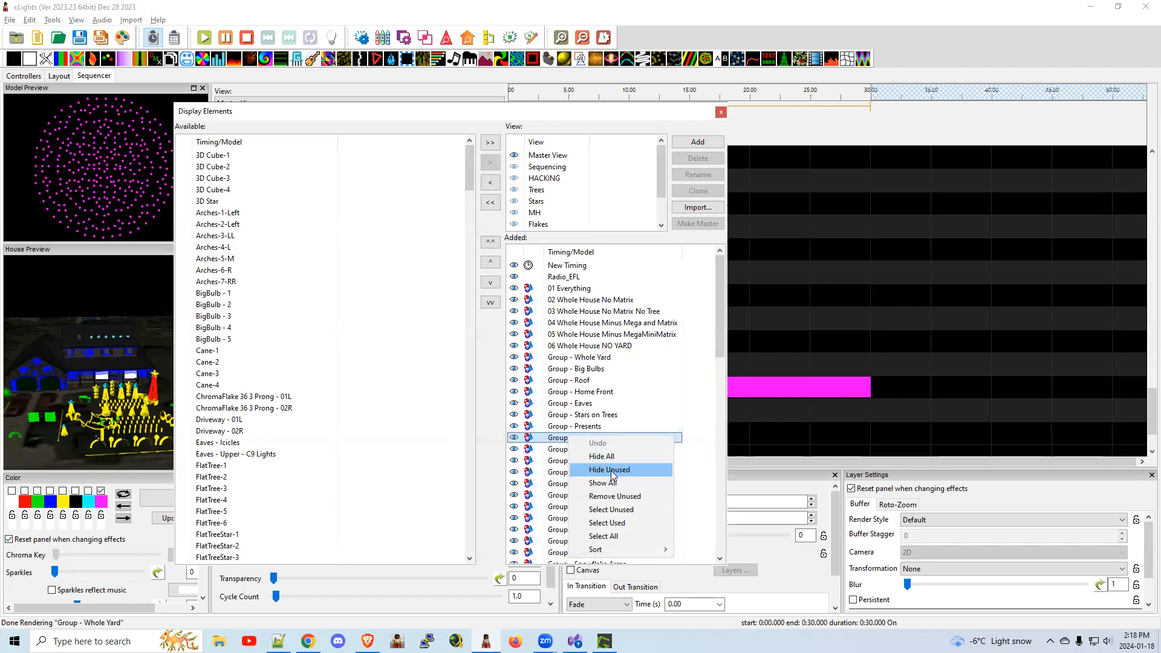
pyautogui.click(608, 469)
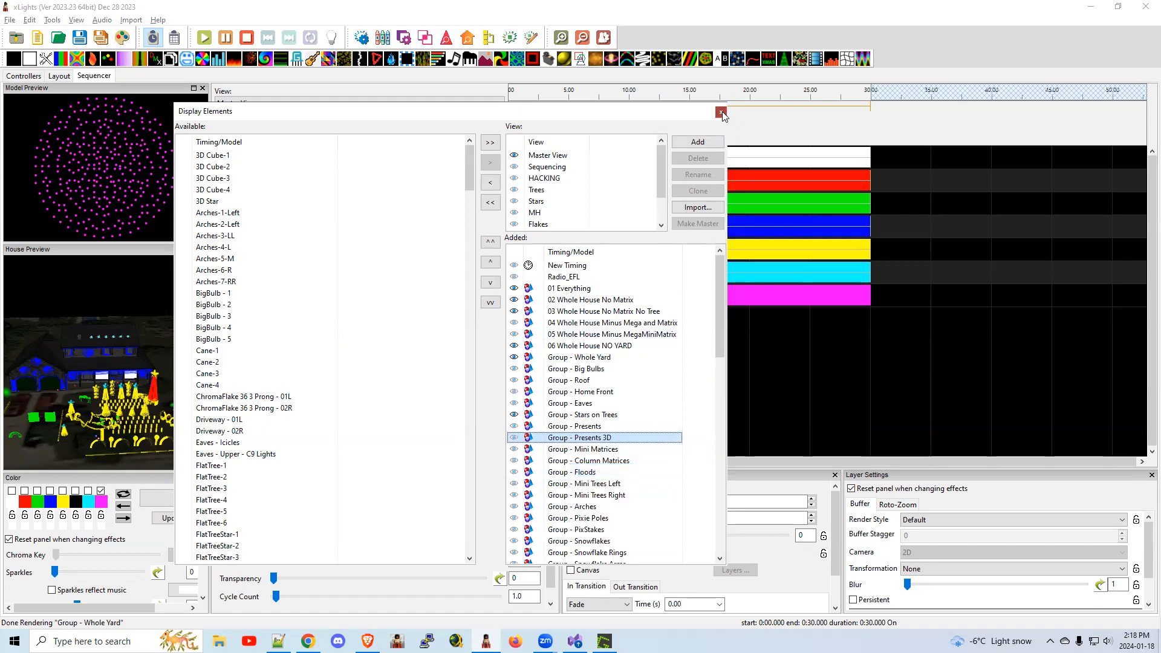
pyautogui.click(721, 112)
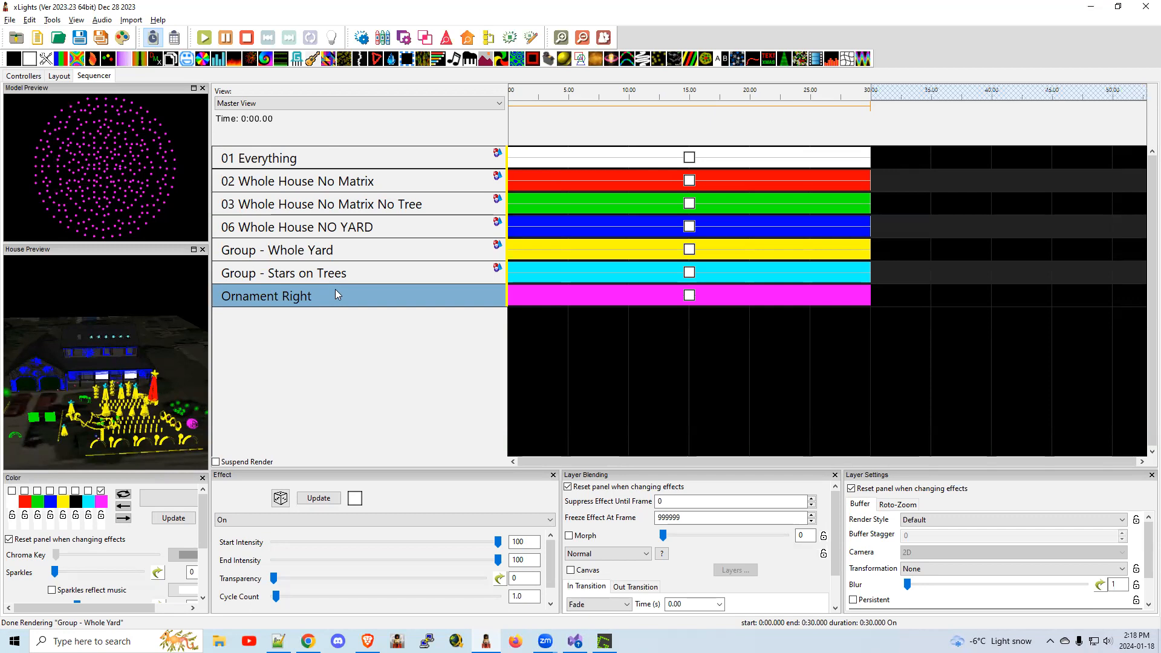
pyautogui.moveTo(309, 304)
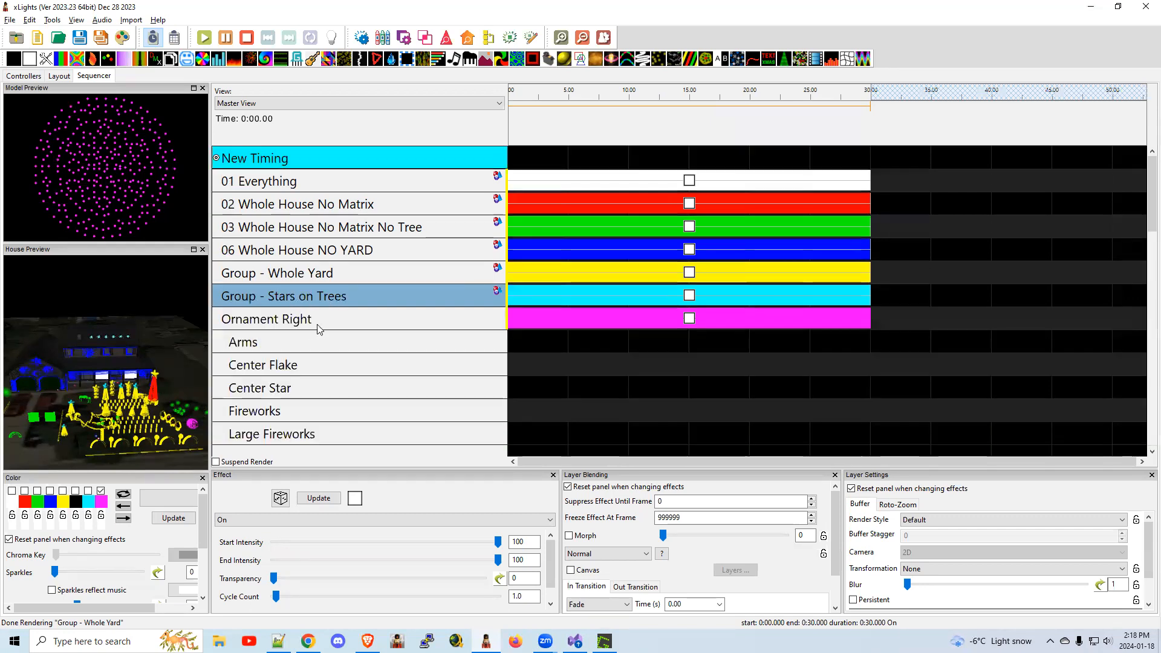
pyautogui.moveTo(230, 342)
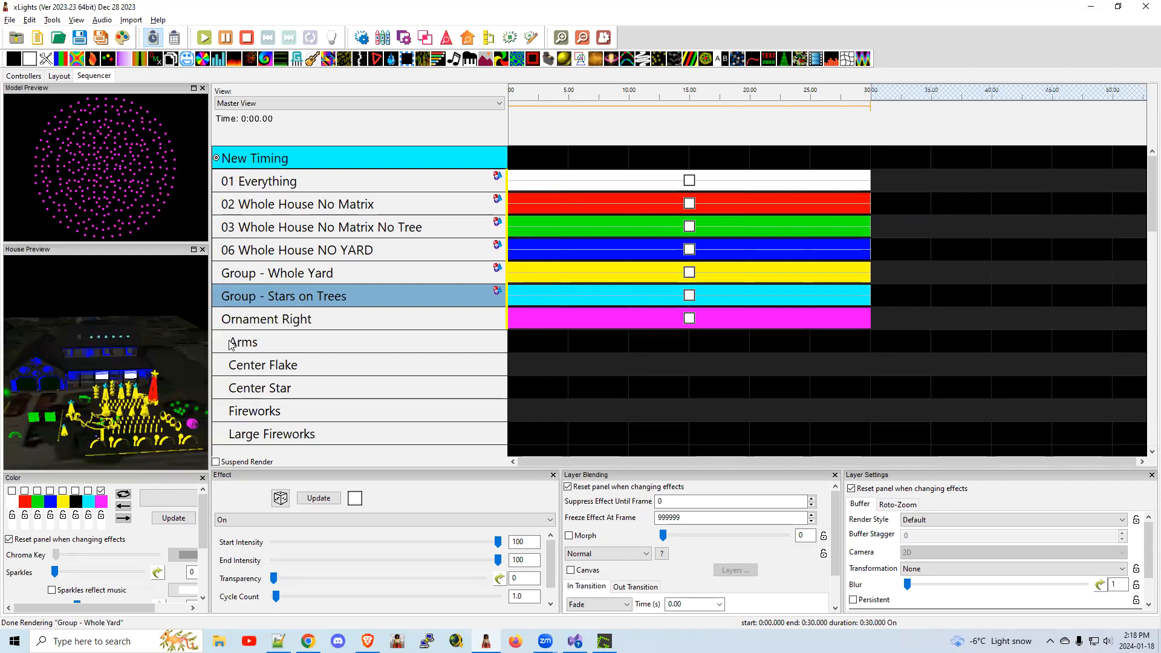
pyautogui.moveTo(237, 394)
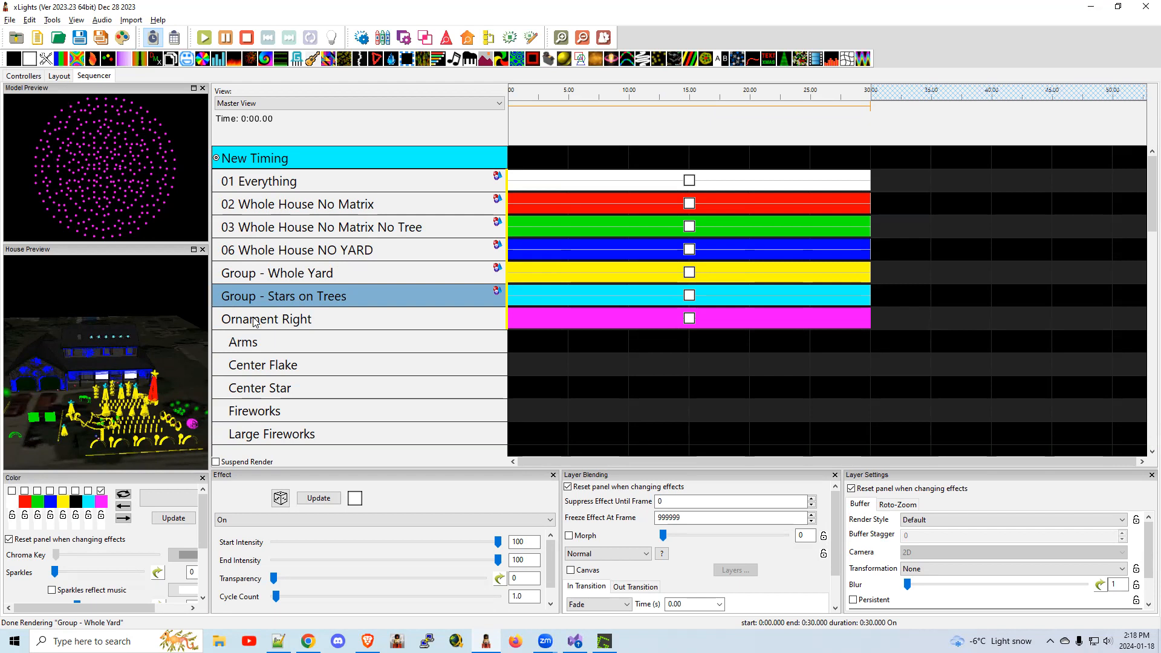
pyautogui.moveTo(80, 61)
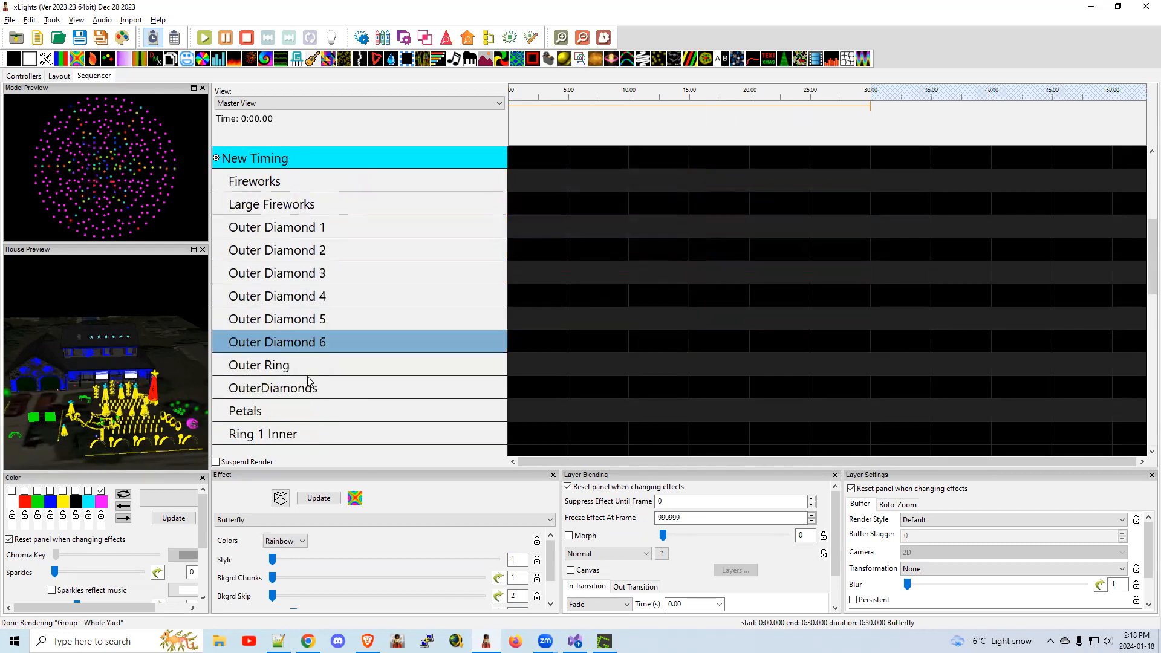
# Save the sequence as LayerTest in TestFolder
pyautogui.scroll(-3)
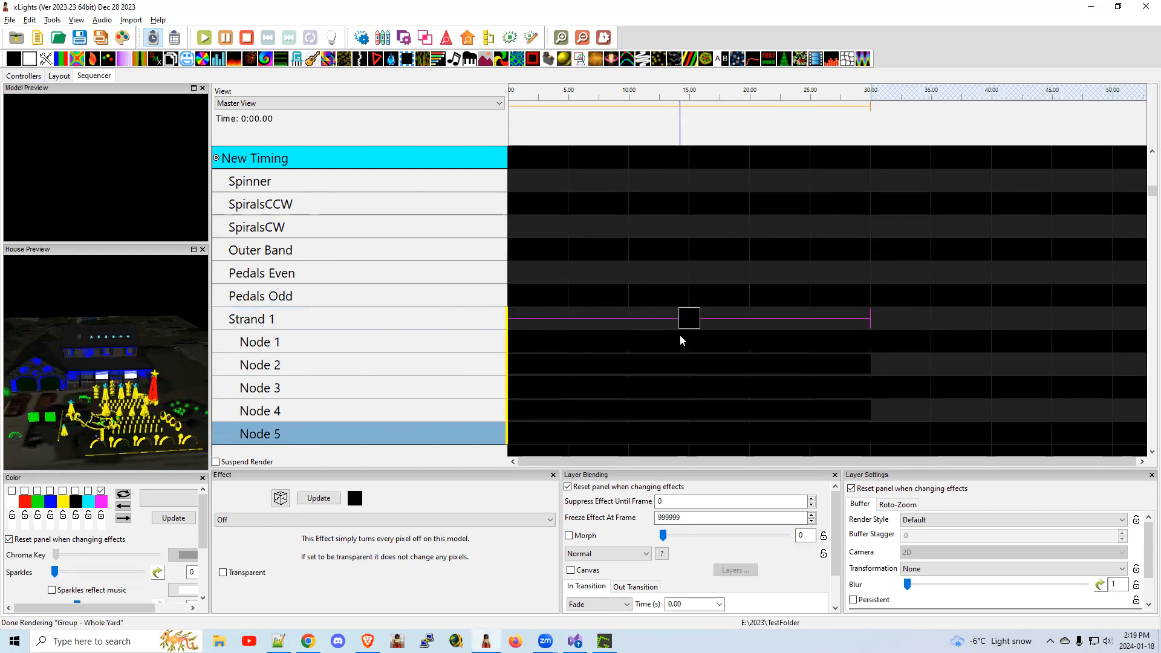
pyautogui.click(688, 319)
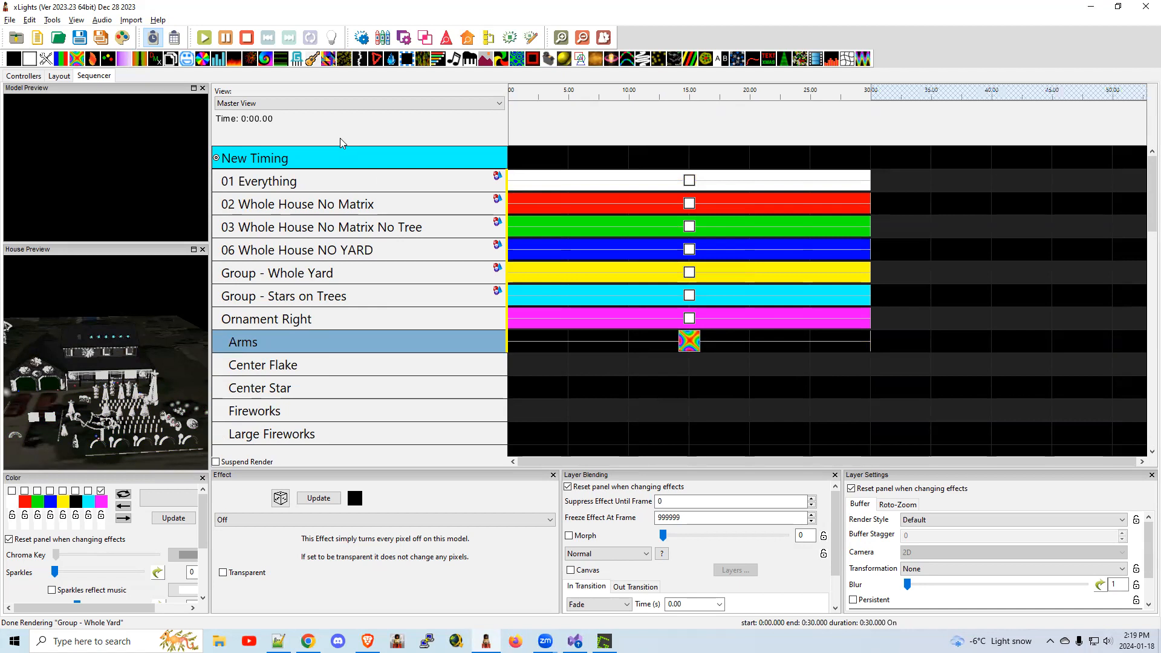
pyautogui.moveTo(67, 154)
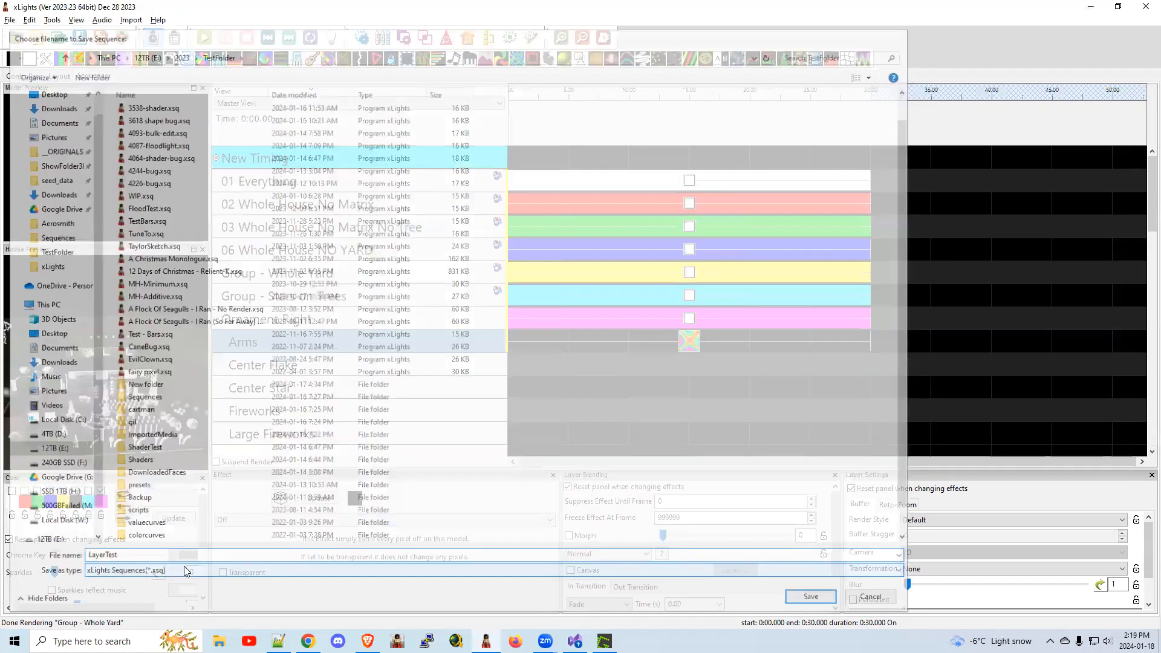
pyautogui.click(808, 596)
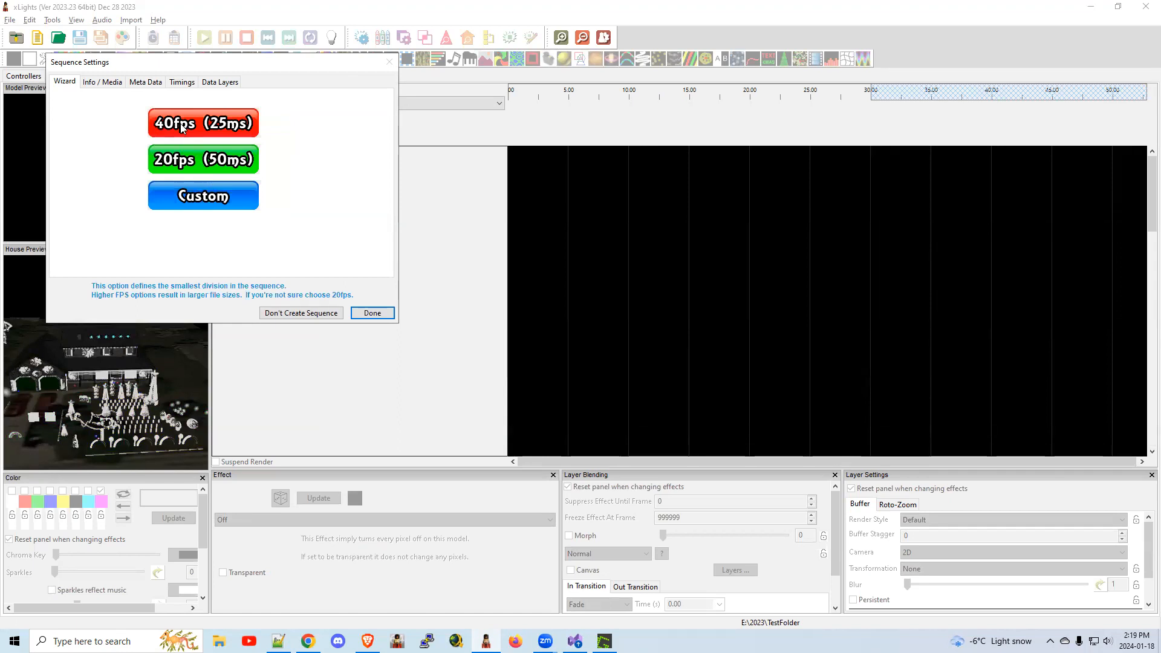
# Set the new sequence to 40fps (25ms), populate from All Models, and finish
pyautogui.click(202, 122)
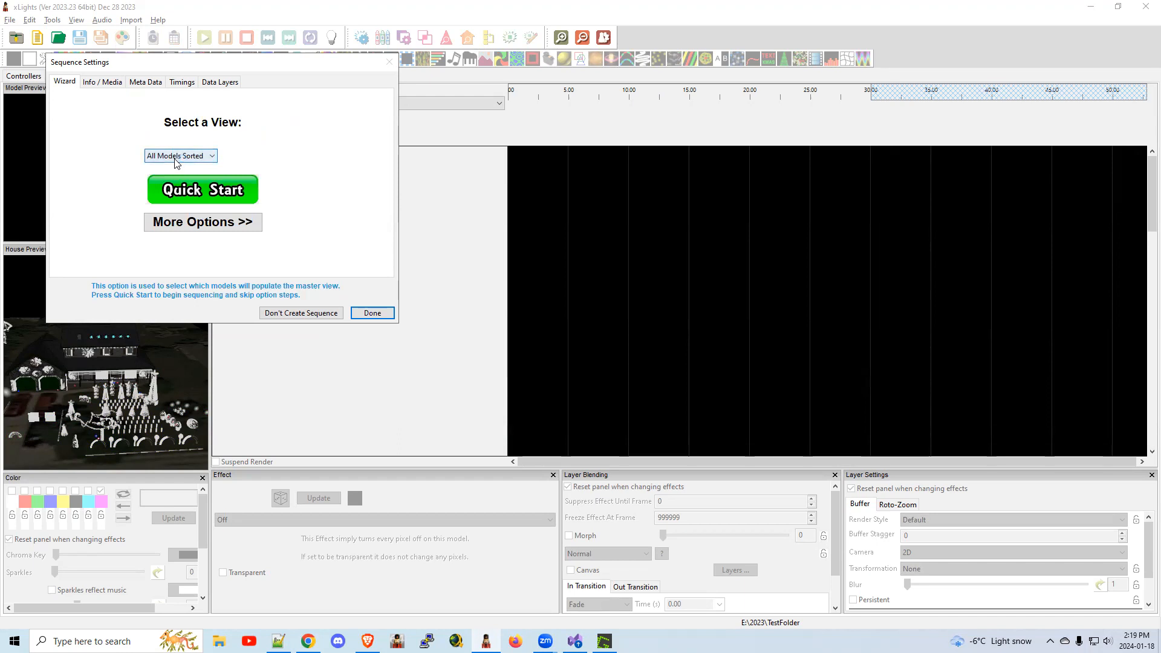
pyautogui.moveTo(176, 162)
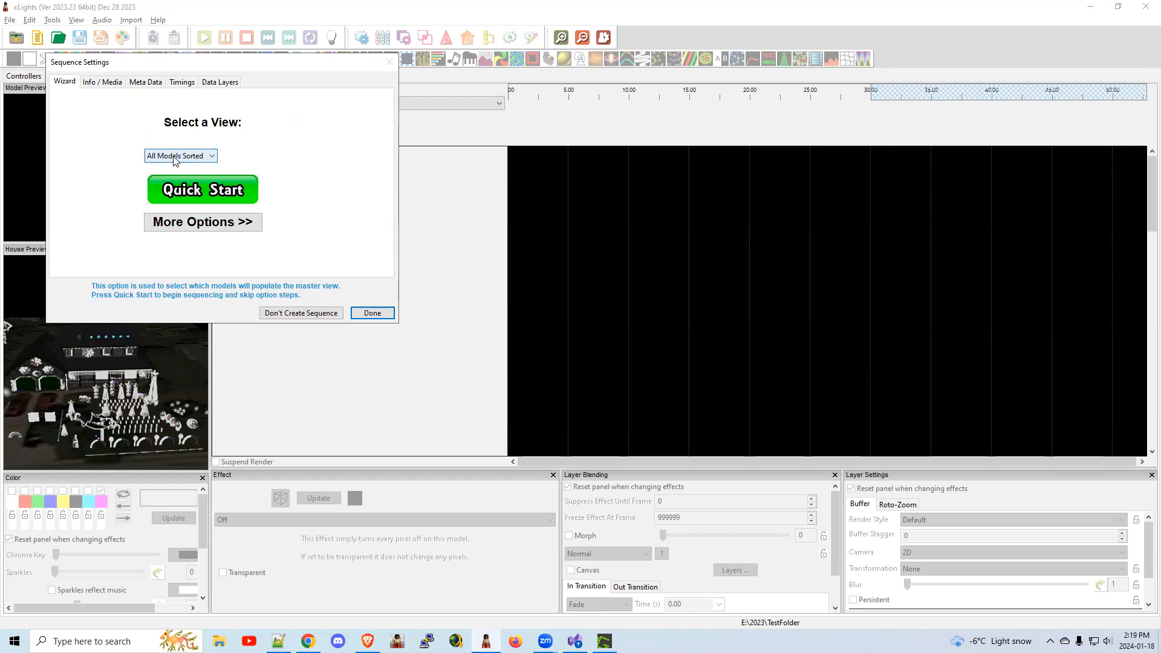
pyautogui.click(180, 155)
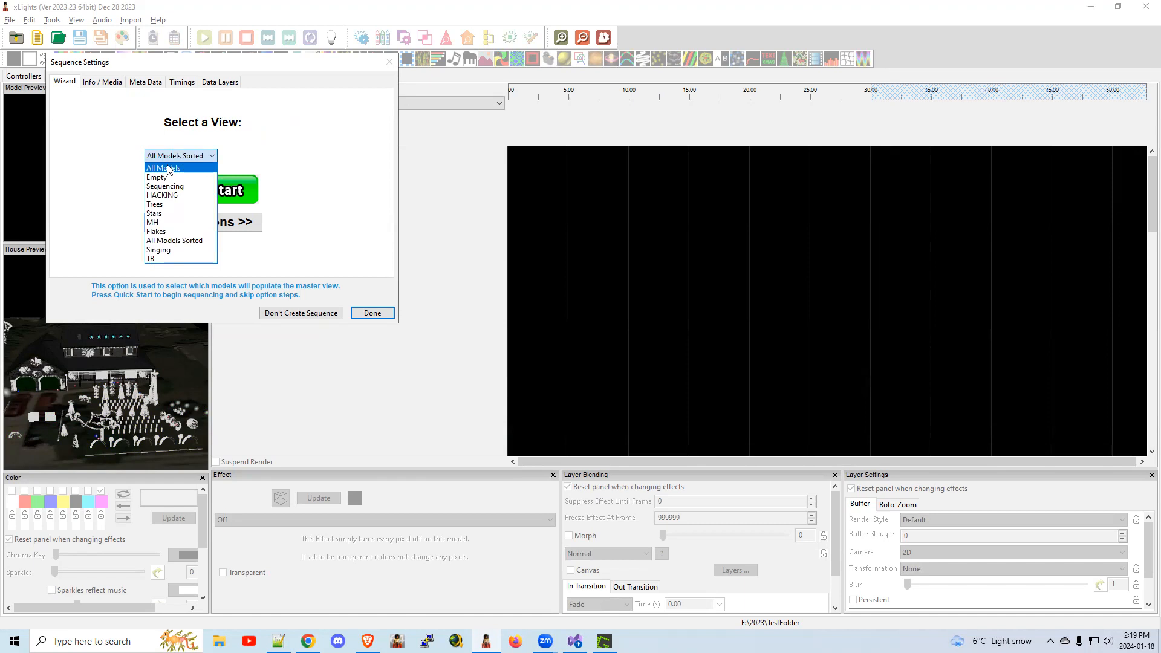
pyautogui.click(158, 176)
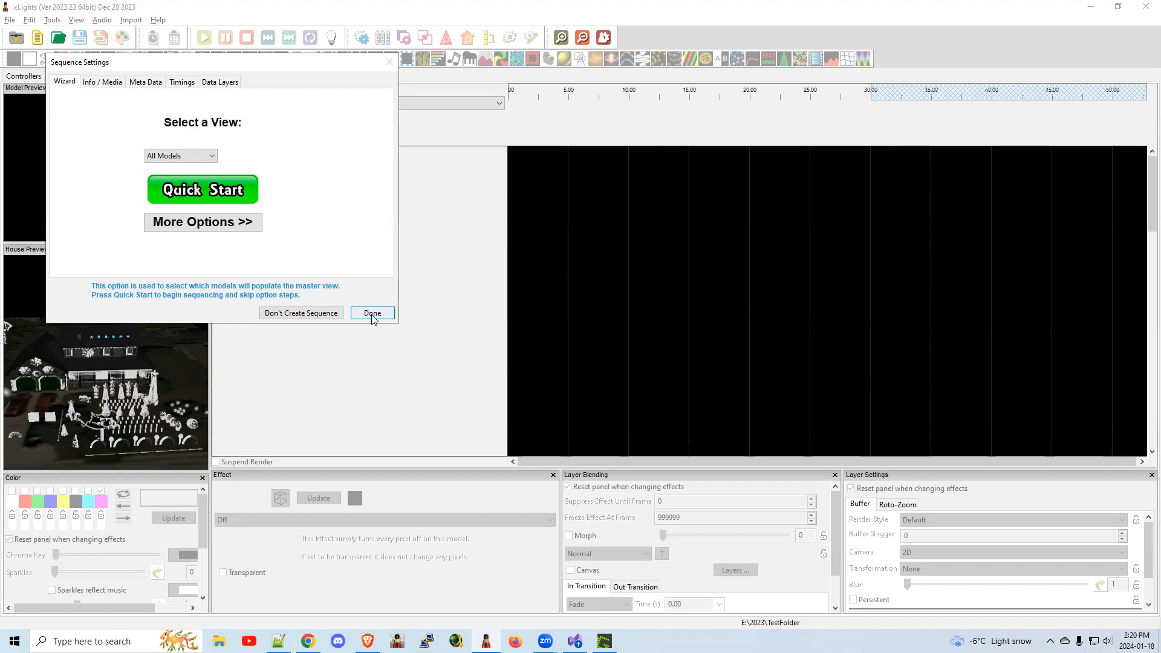
pyautogui.click(373, 313)
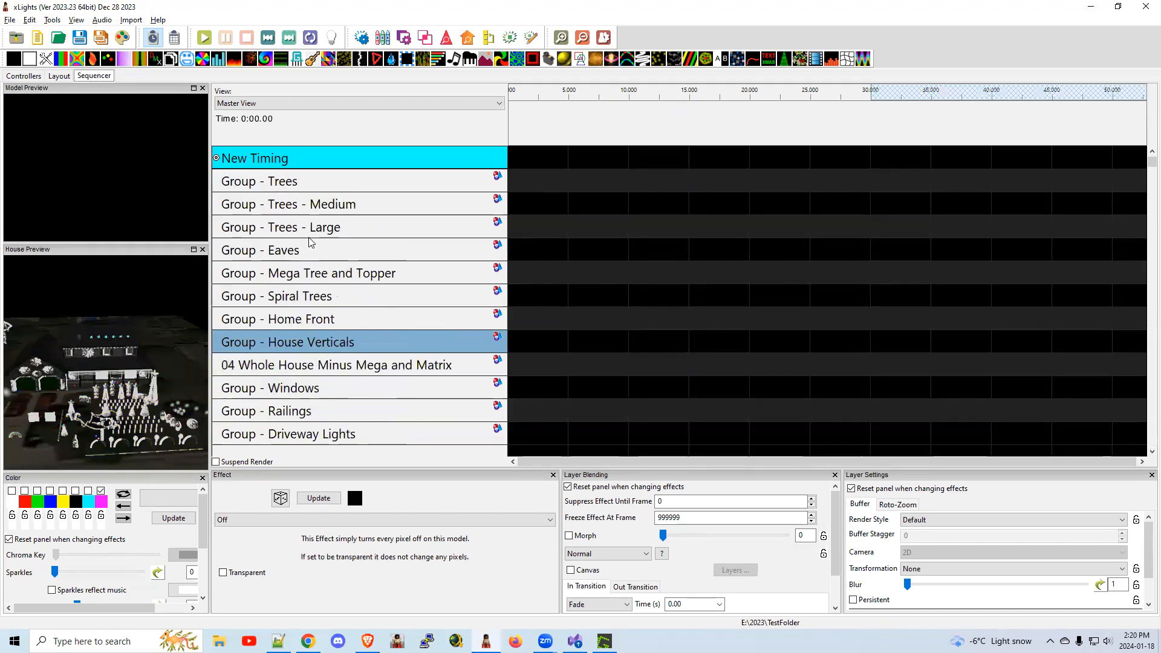
# Import effects from LayerTest.xsq and auto-map them onto matching models
pyautogui.click(131, 20)
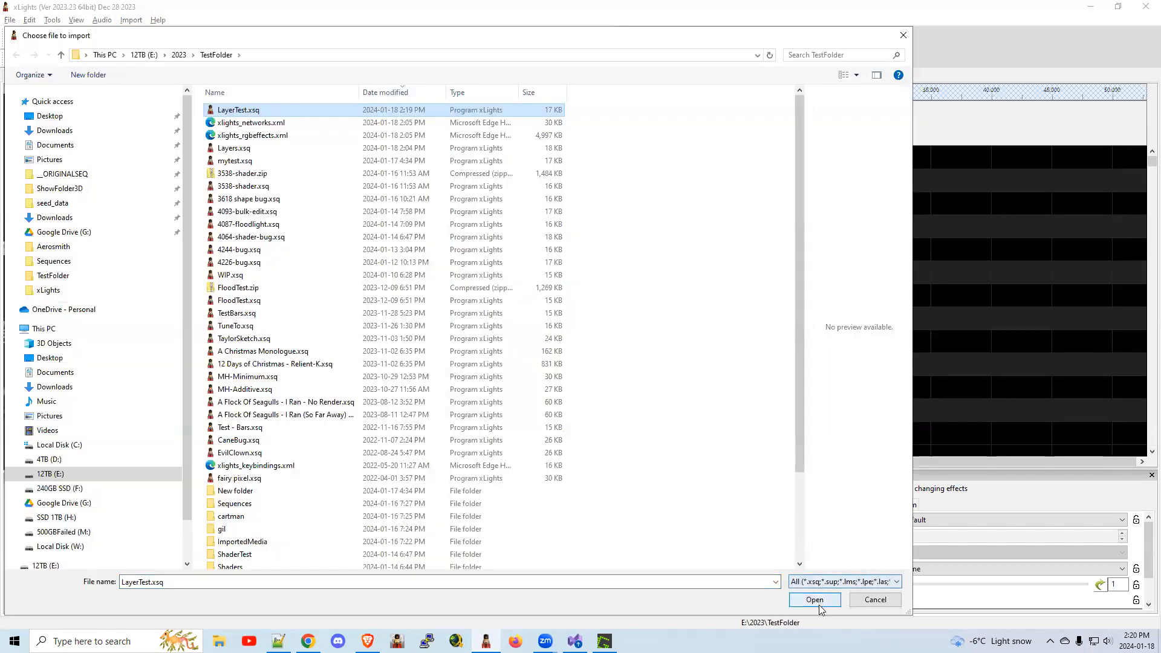
pyautogui.click(814, 600)
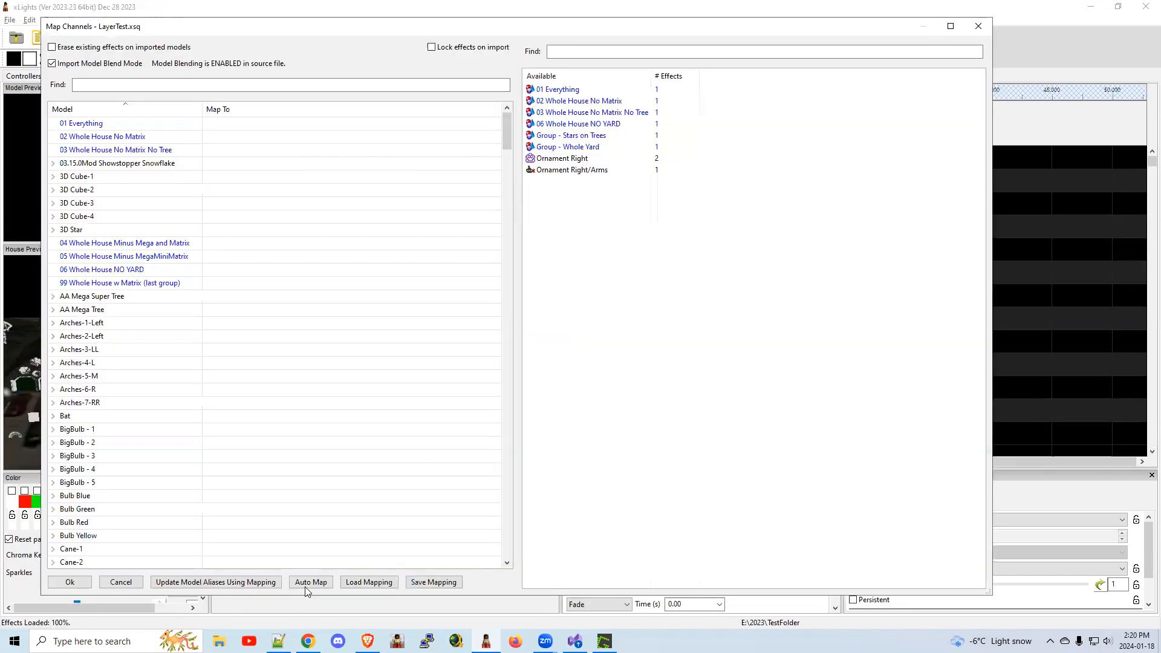
pyautogui.click(310, 581)
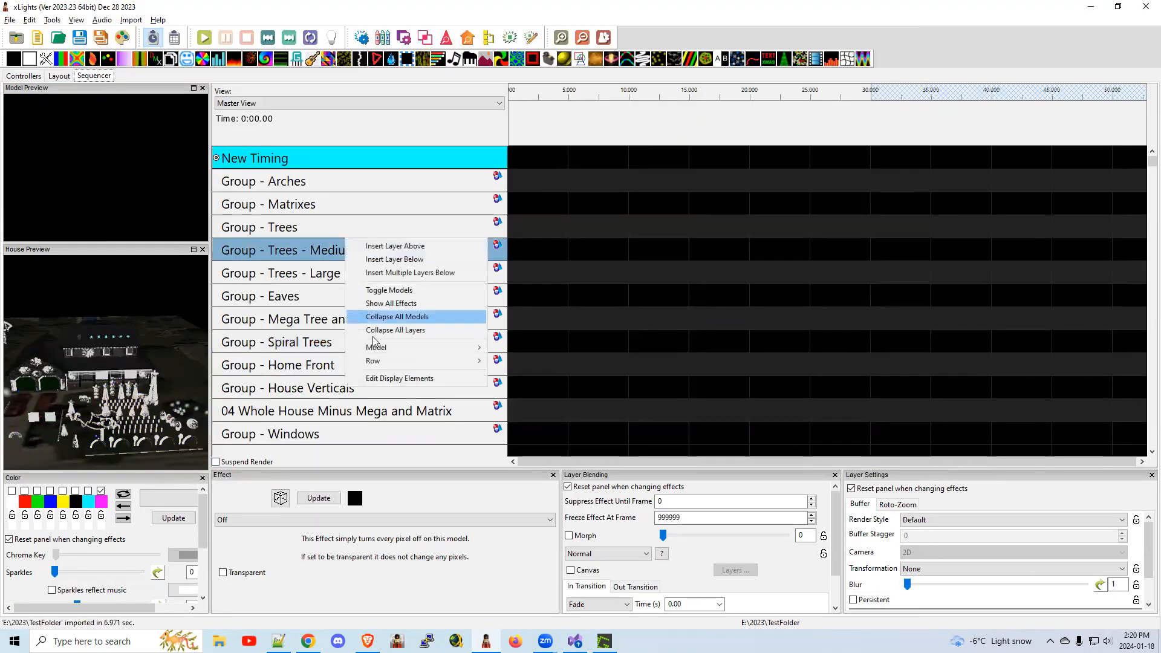
pyautogui.click(399, 379)
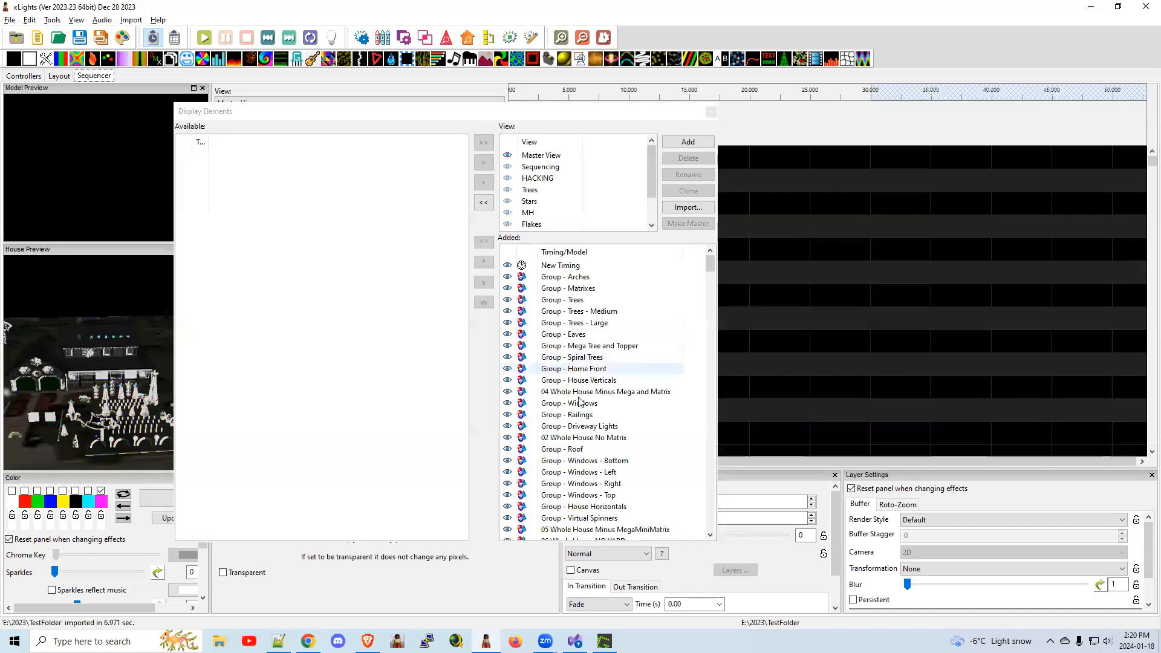
pyautogui.rightClick(568, 403)
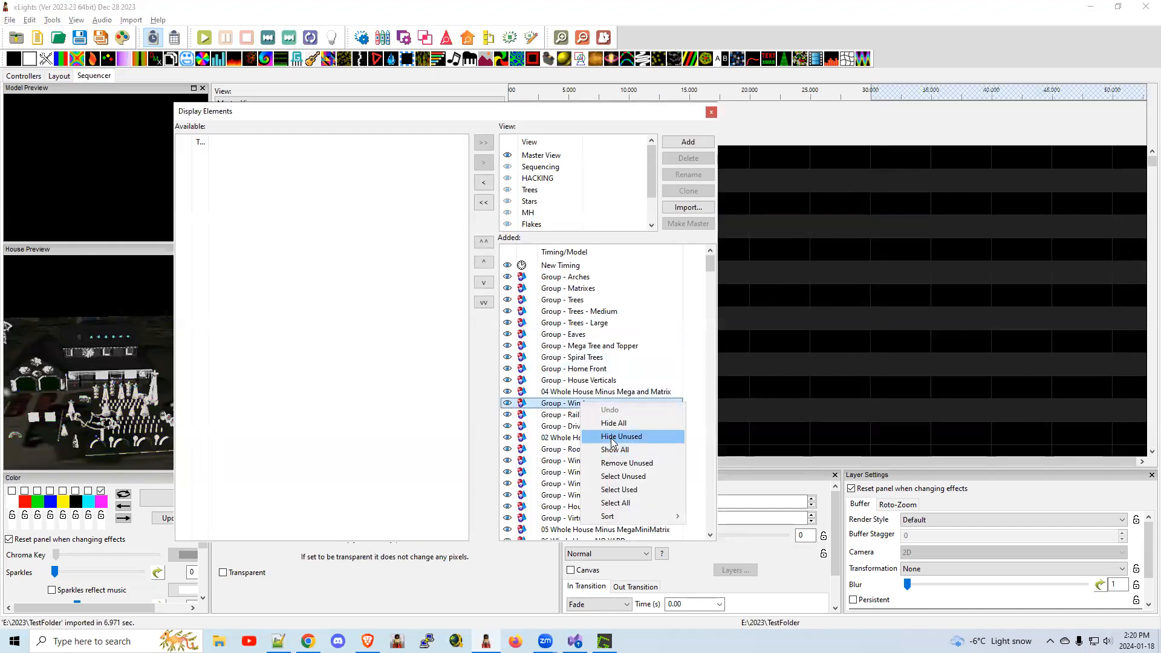
pyautogui.click(620, 436)
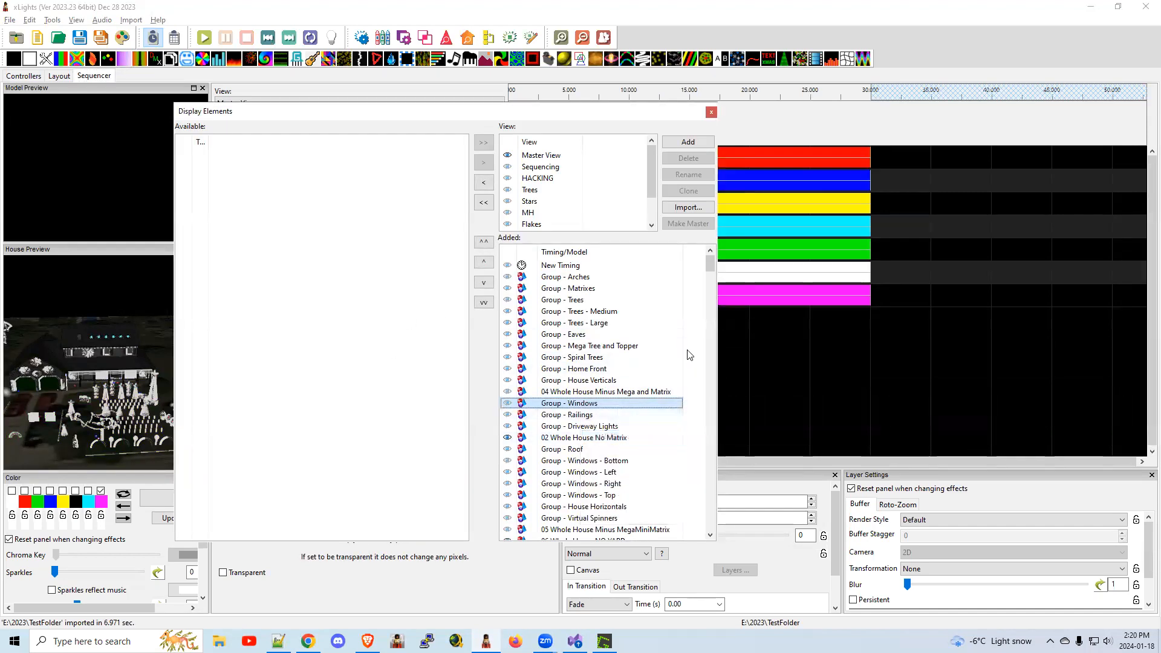
pyautogui.click(710, 112)
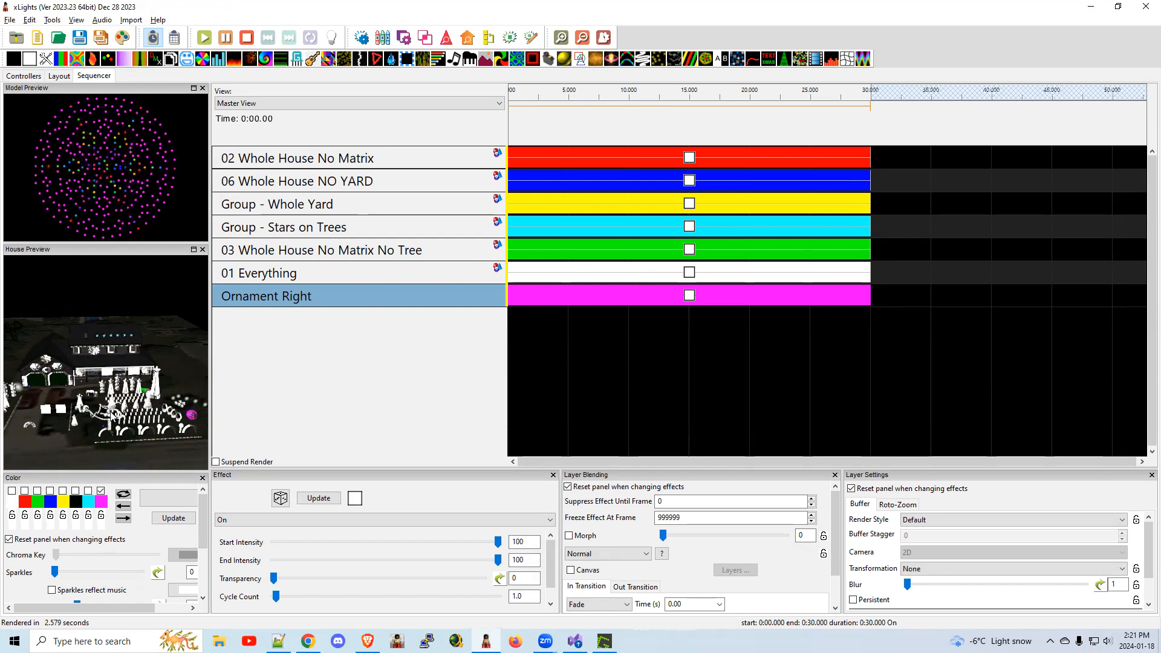
pyautogui.moveTo(169, 355)
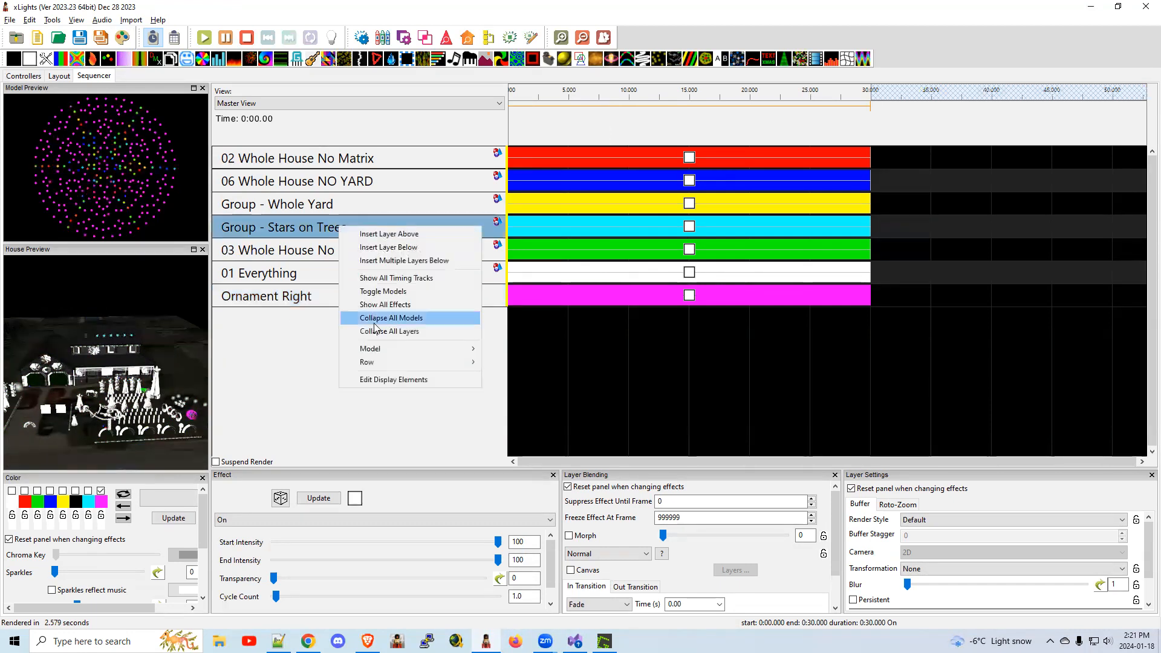
# Sort display elements By Name But Groups At Top by Size, then close
pyautogui.click(393, 379)
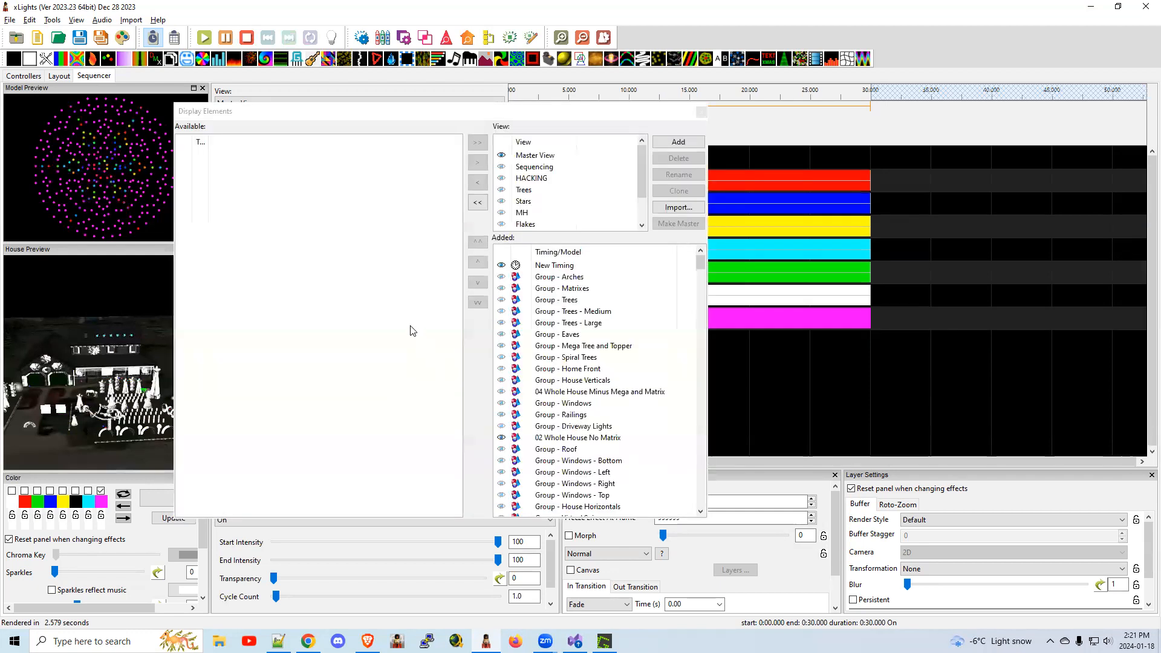
pyautogui.rightClick(572, 346)
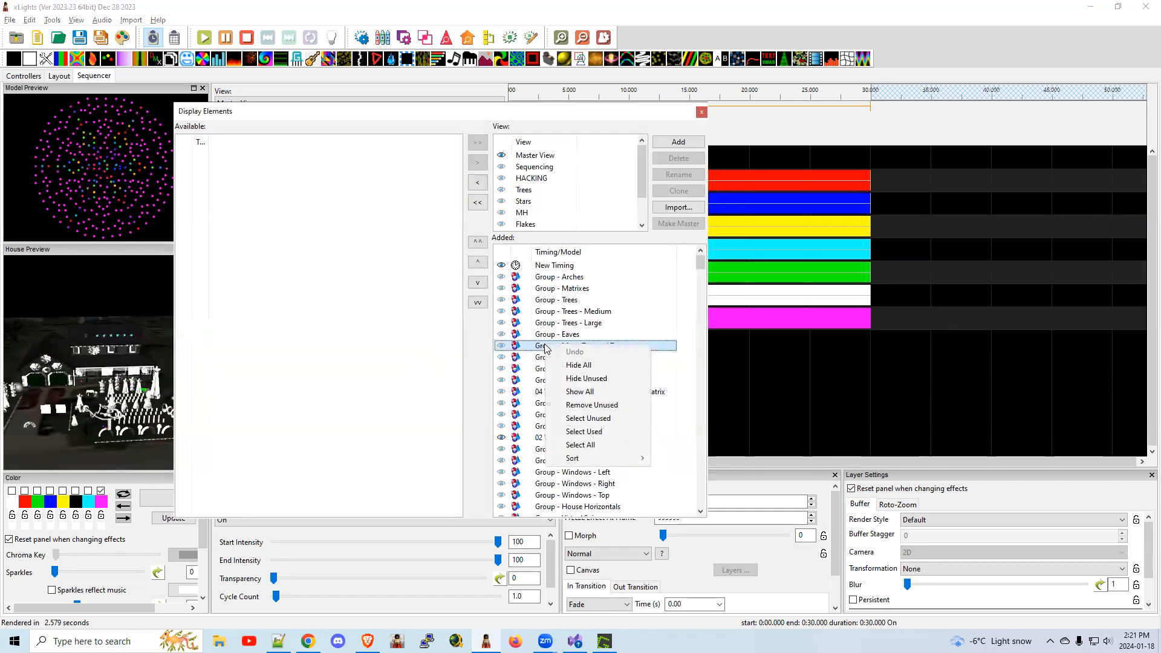
pyautogui.moveTo(571, 458)
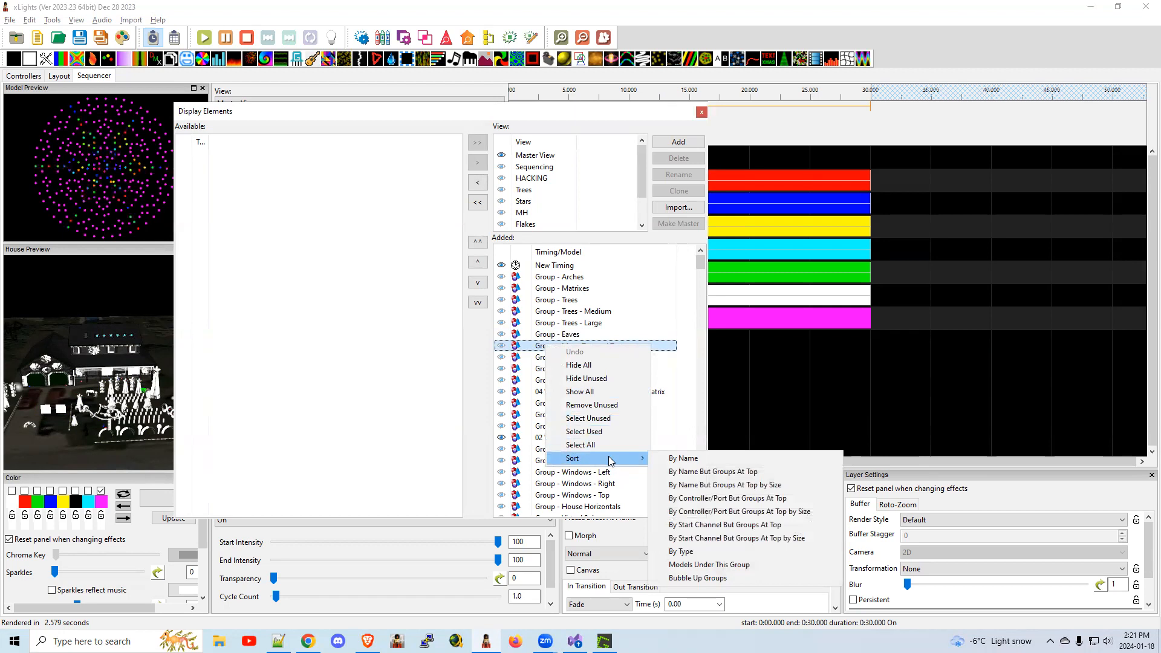
pyautogui.moveTo(725, 484)
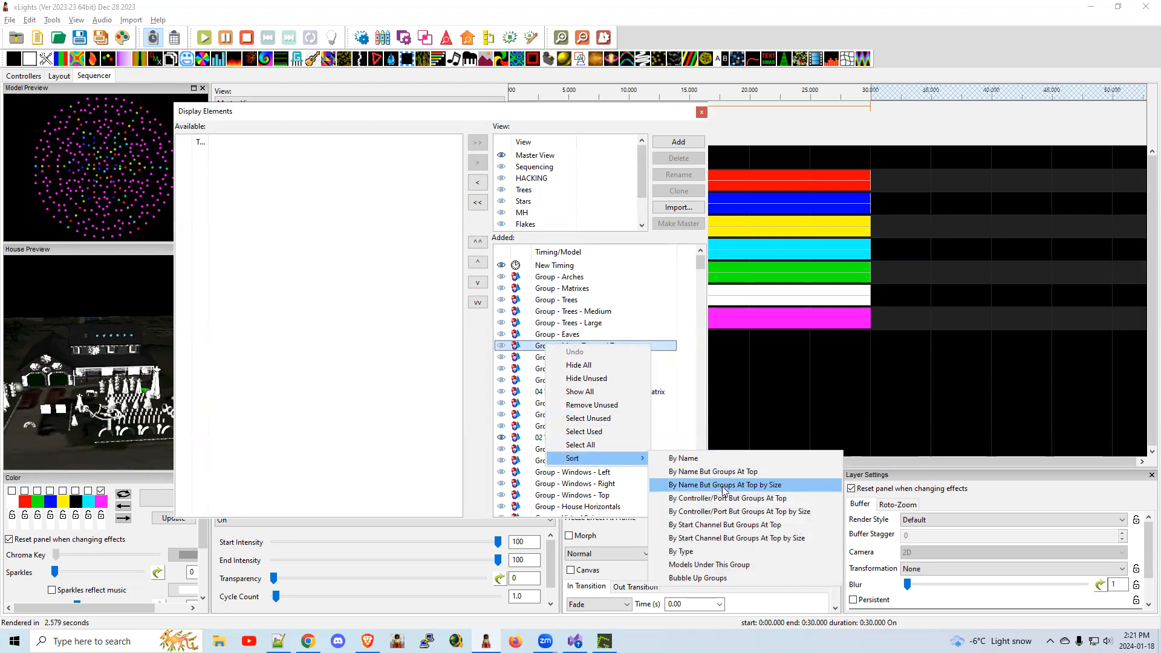
pyautogui.click(723, 484)
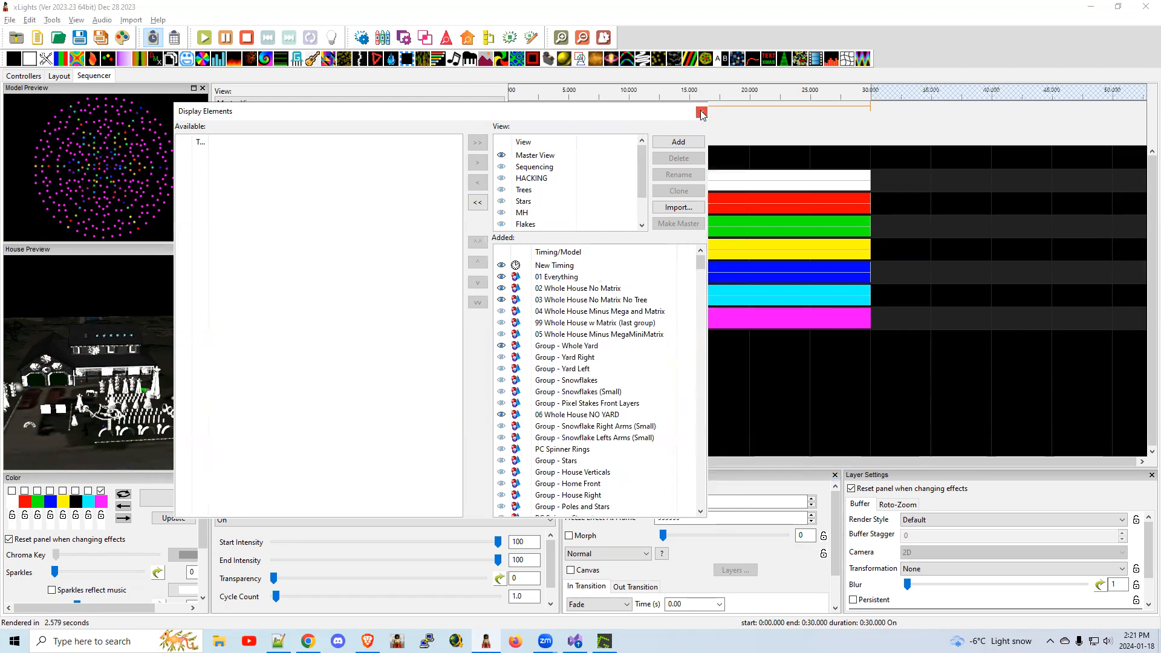
pyautogui.click(700, 112)
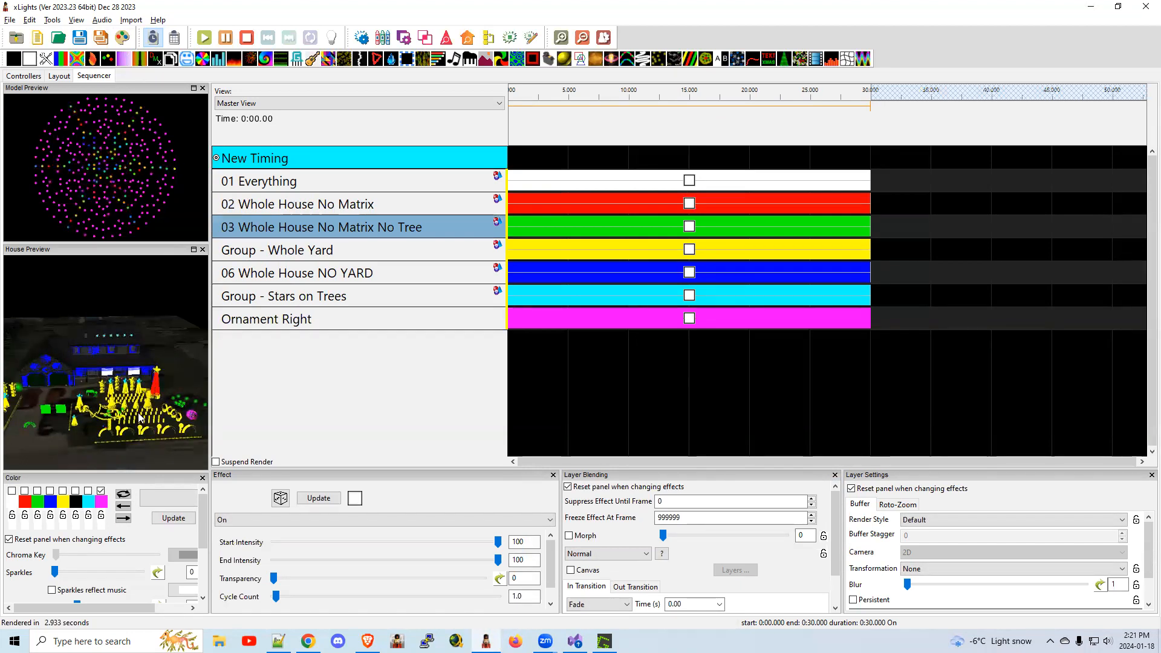
pyautogui.moveTo(146, 382)
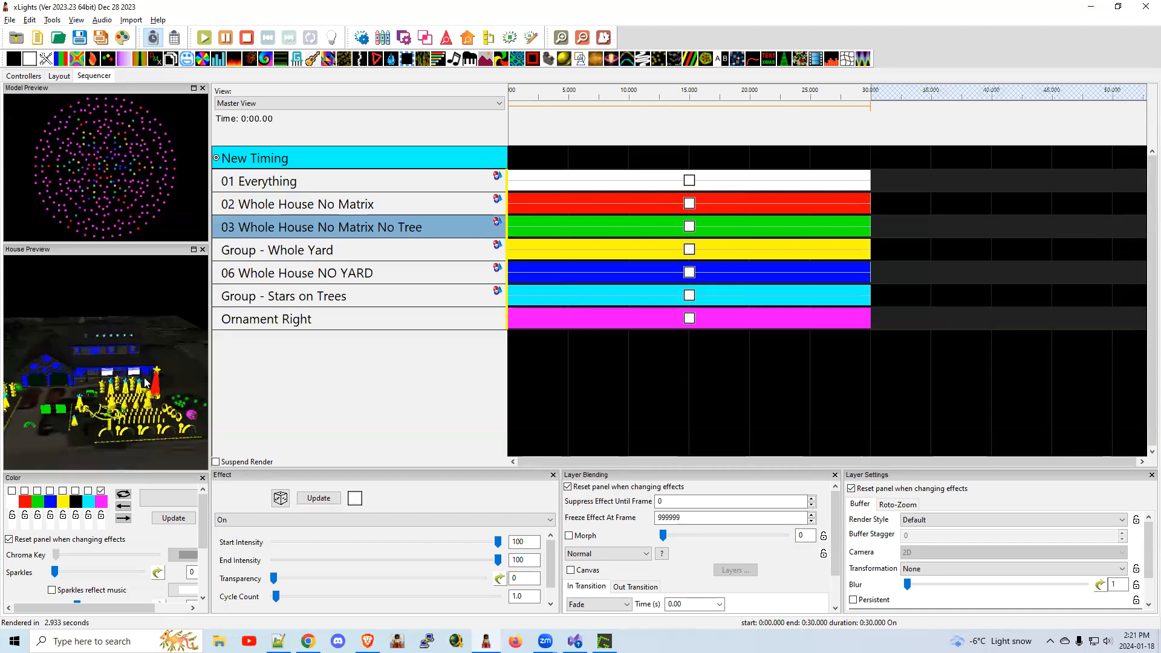
pyautogui.moveTo(192, 423)
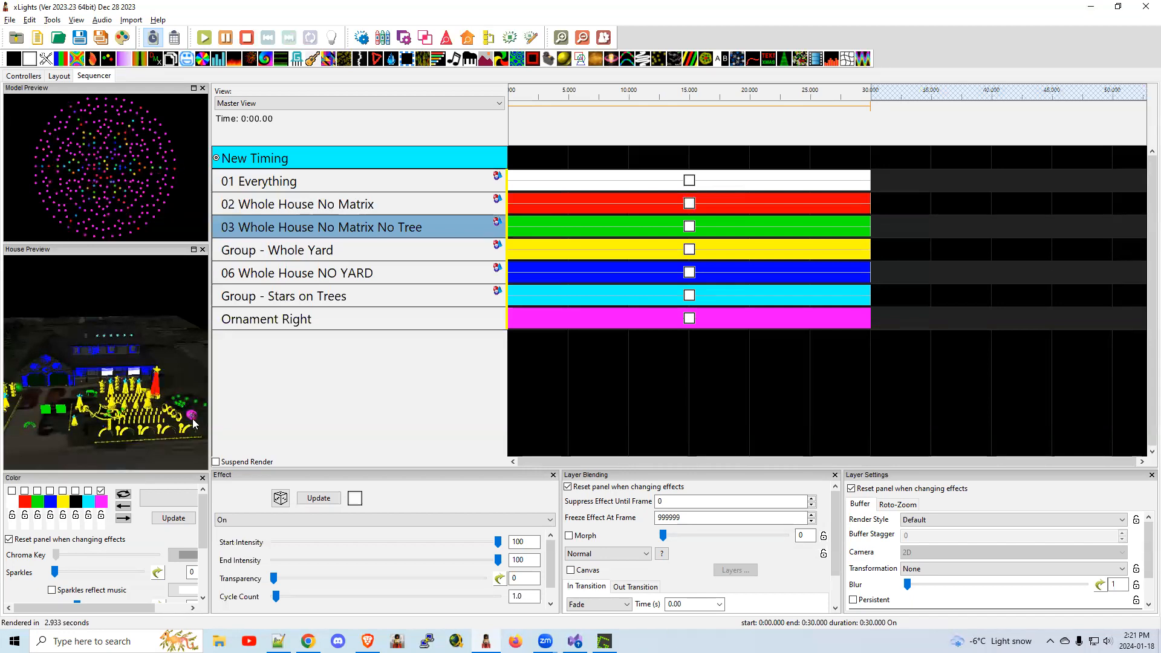
pyautogui.moveTo(360, 324)
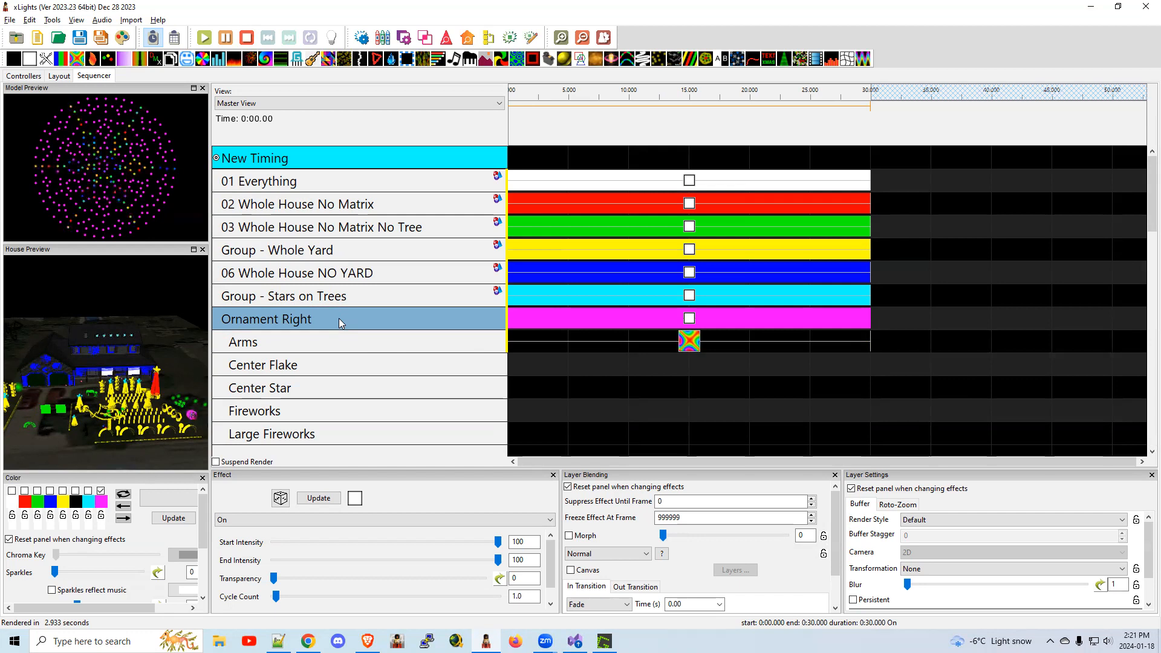
pyautogui.moveTo(317, 347)
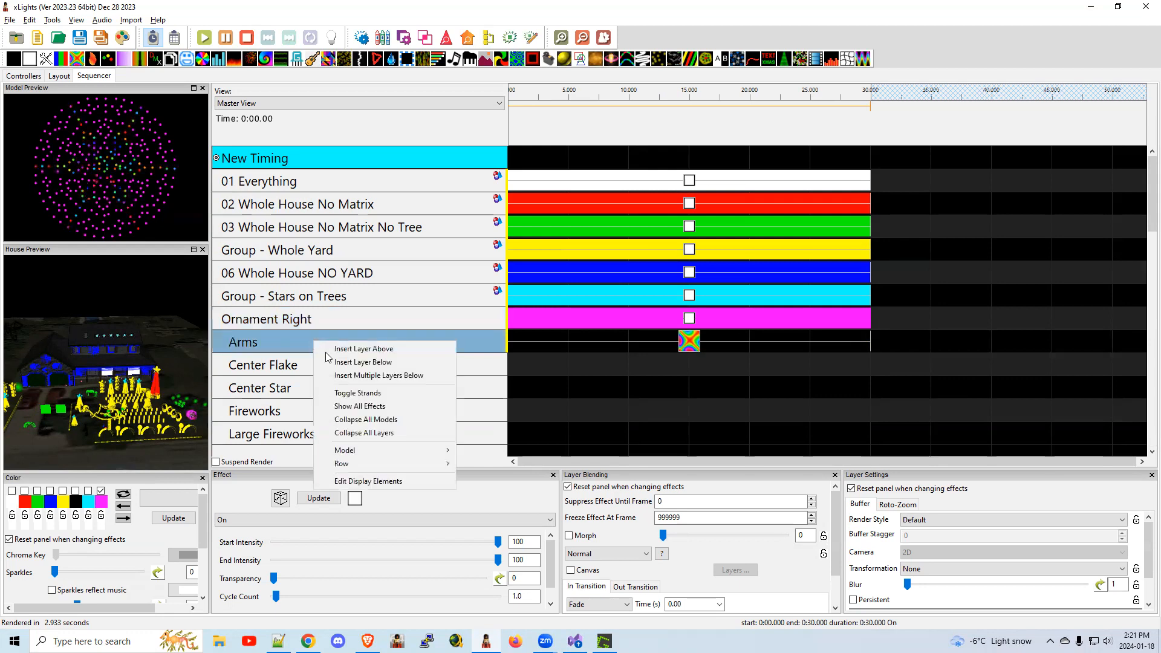
pyautogui.moveTo(363, 349)
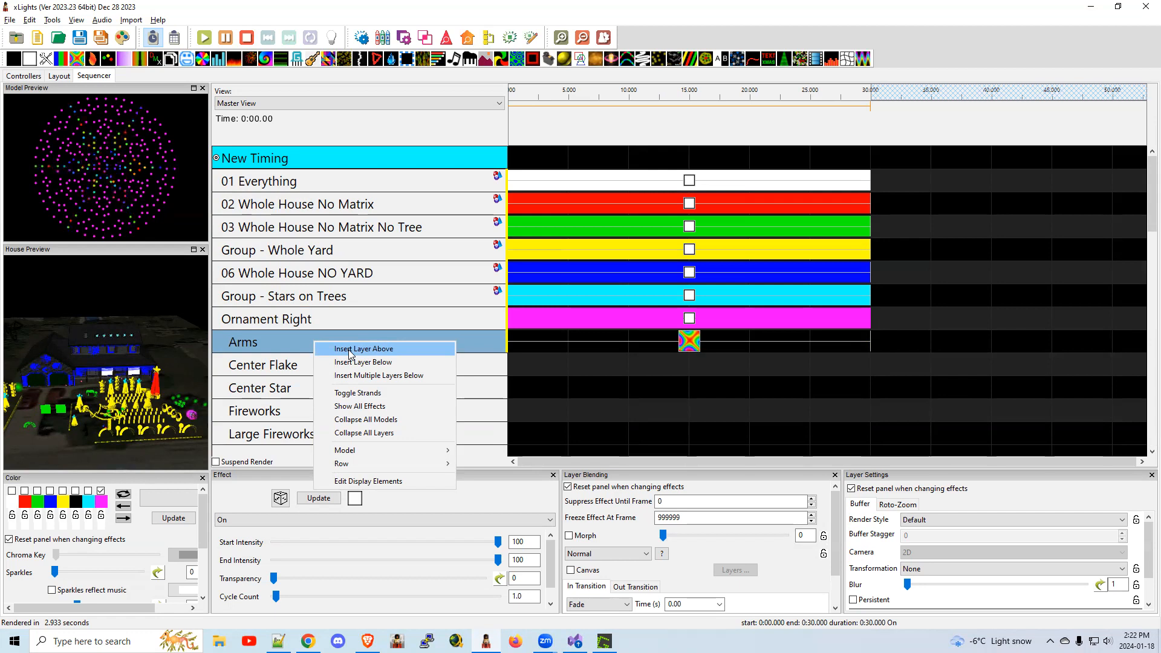
# Insert a layer above the Arms Butterfly effect and select the lower [2] layer
pyautogui.click(364, 349)
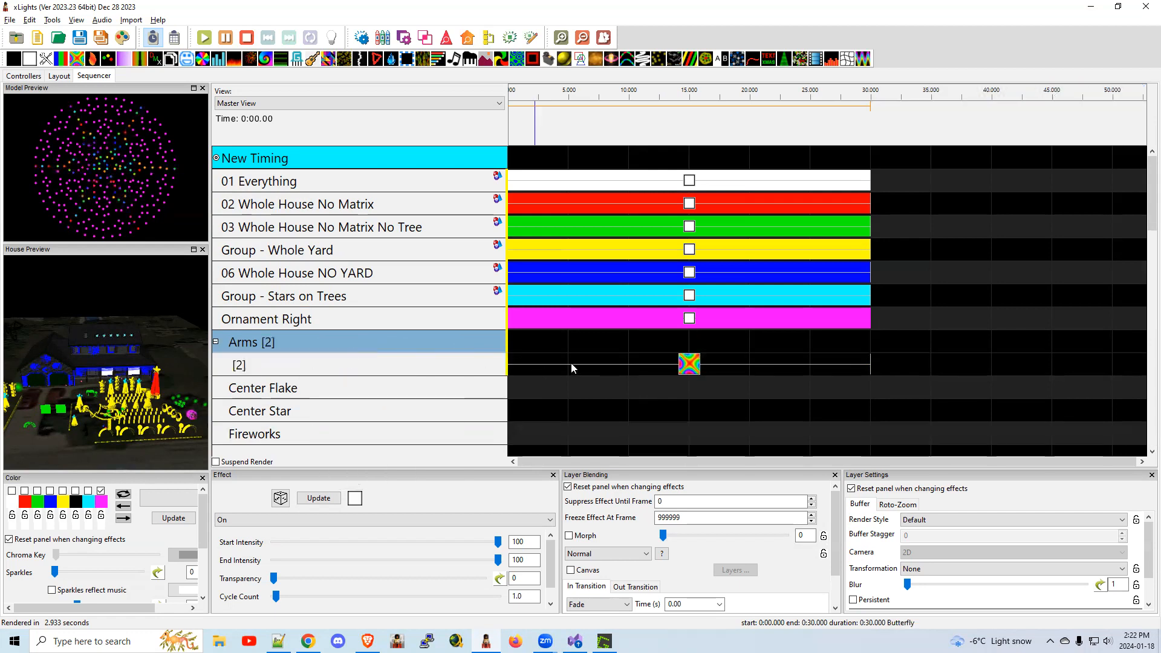
pyautogui.click(689, 364)
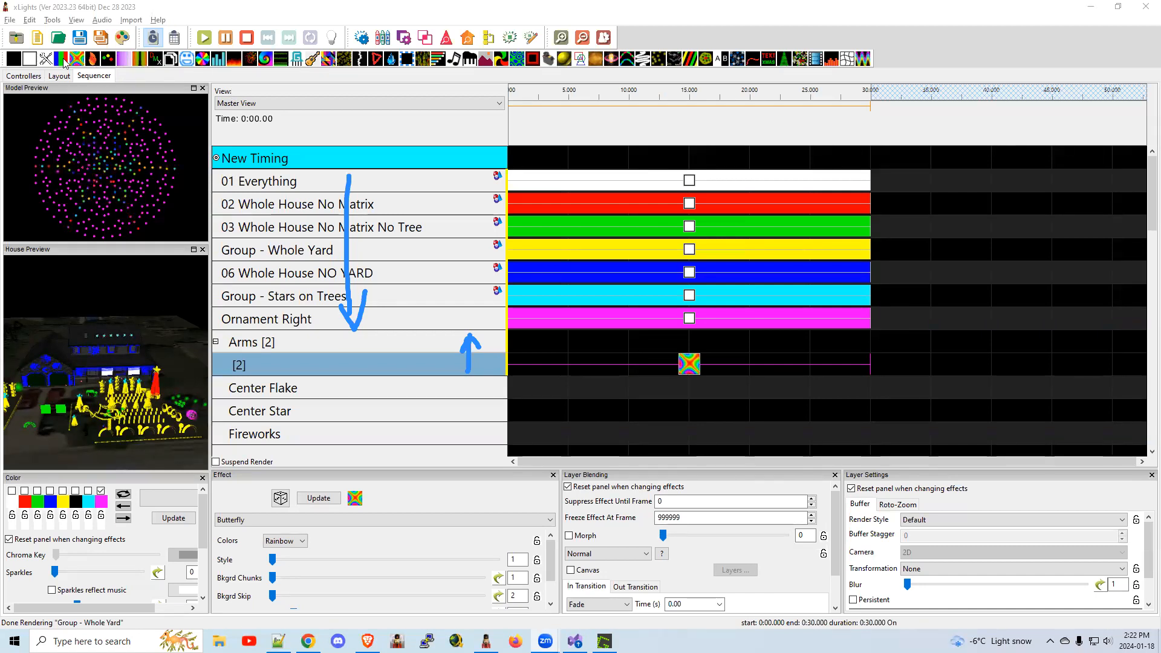
# Place a Bars effect on the top Arms layer above Butterfly and adjust its palette colours
pyautogui.click(585, 342)
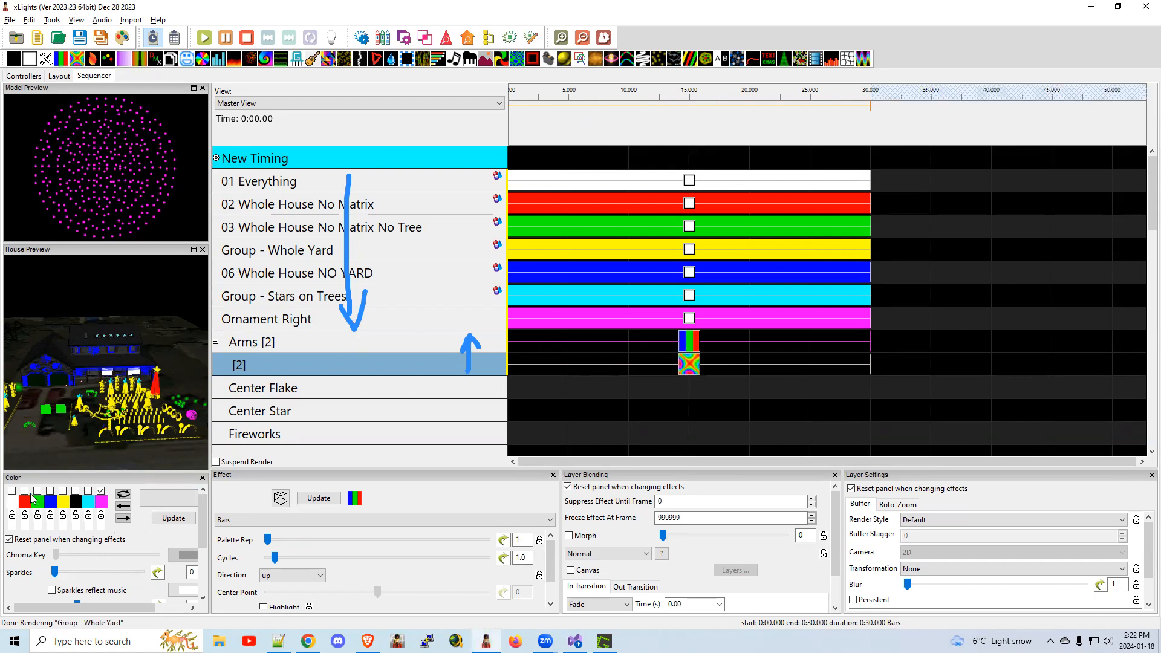
pyautogui.click(24, 494)
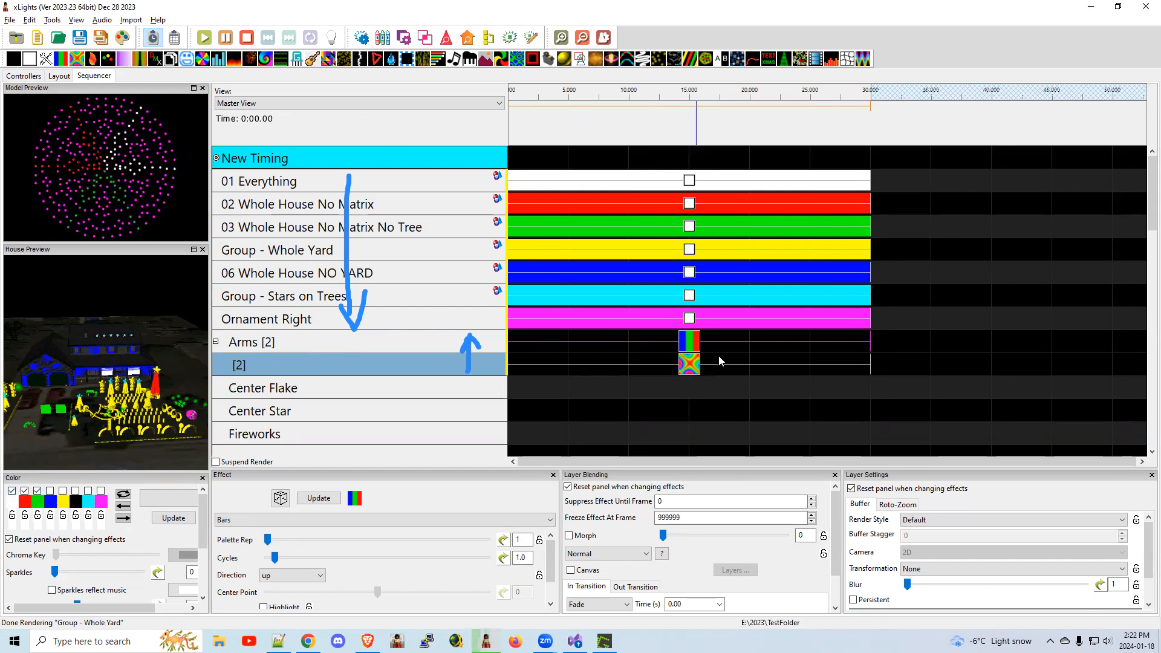
pyautogui.click(689, 363)
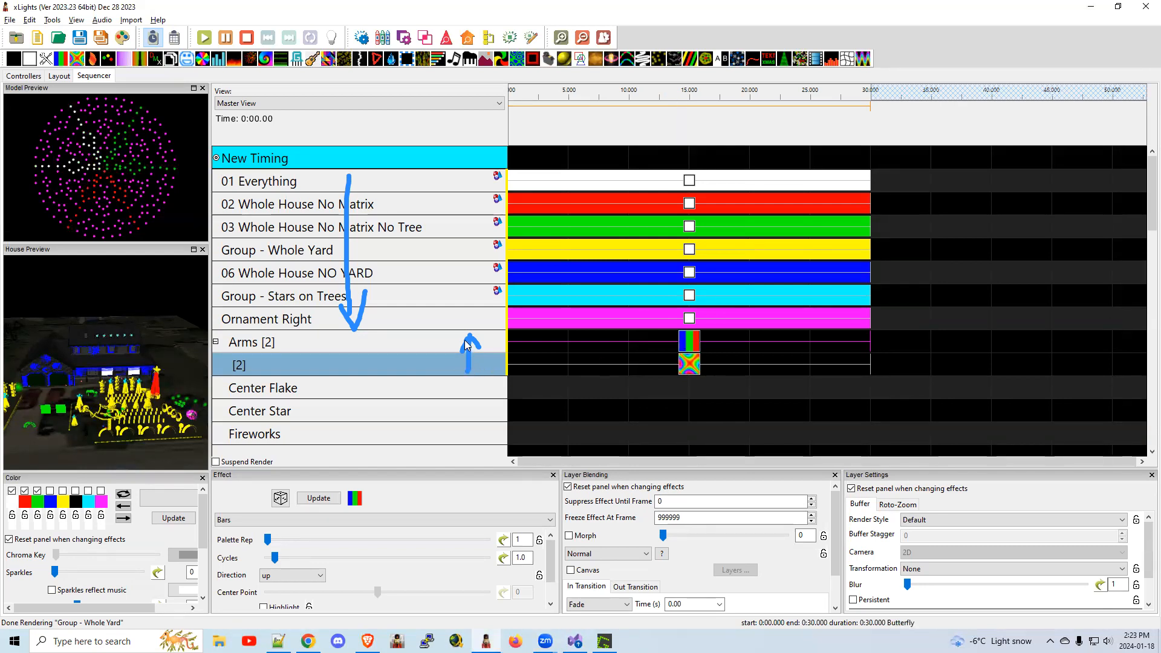
pyautogui.moveTo(348, 175)
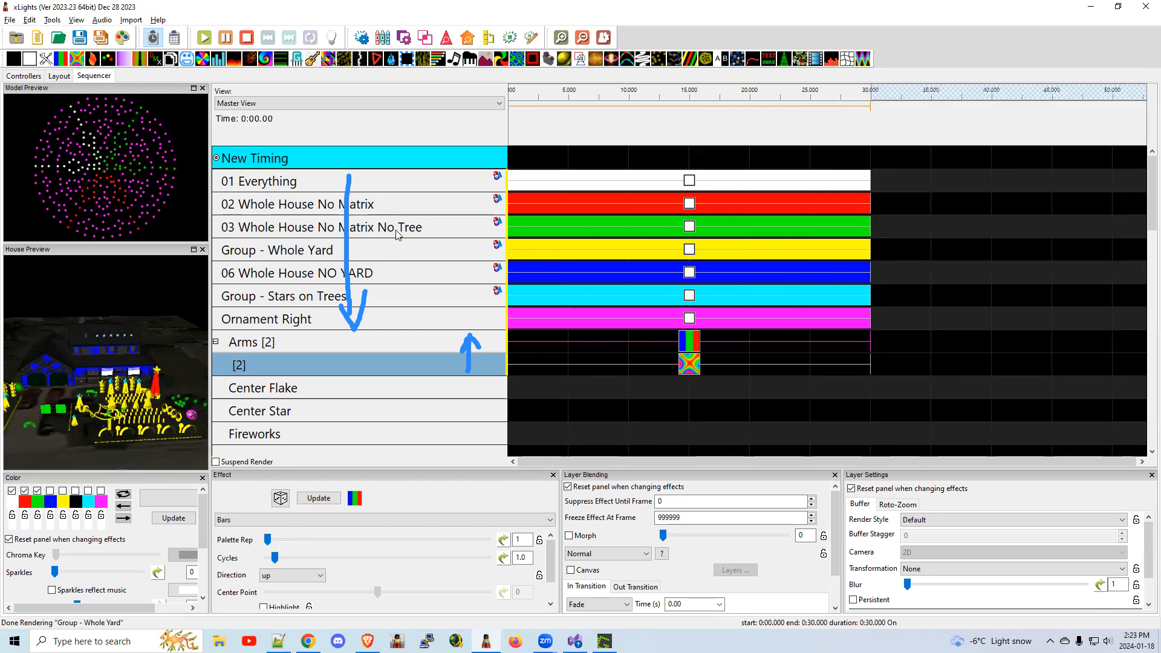
# Open Display Elements, select an added model, and bring up its Sort options
pyautogui.click(321, 227)
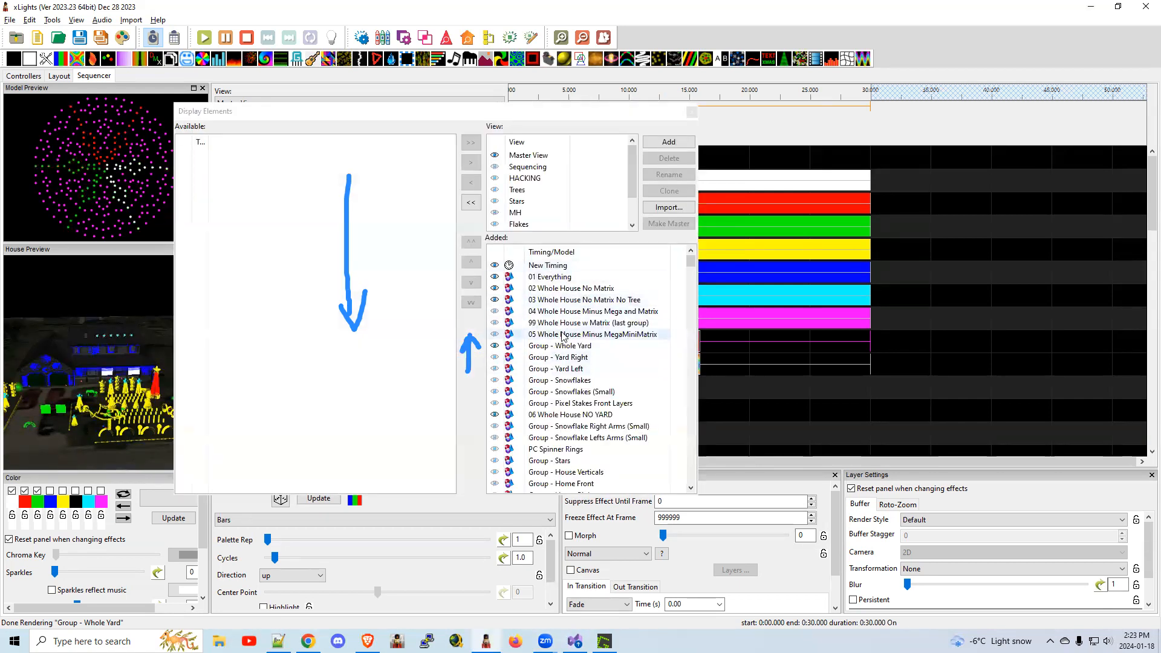
pyautogui.click(559, 346)
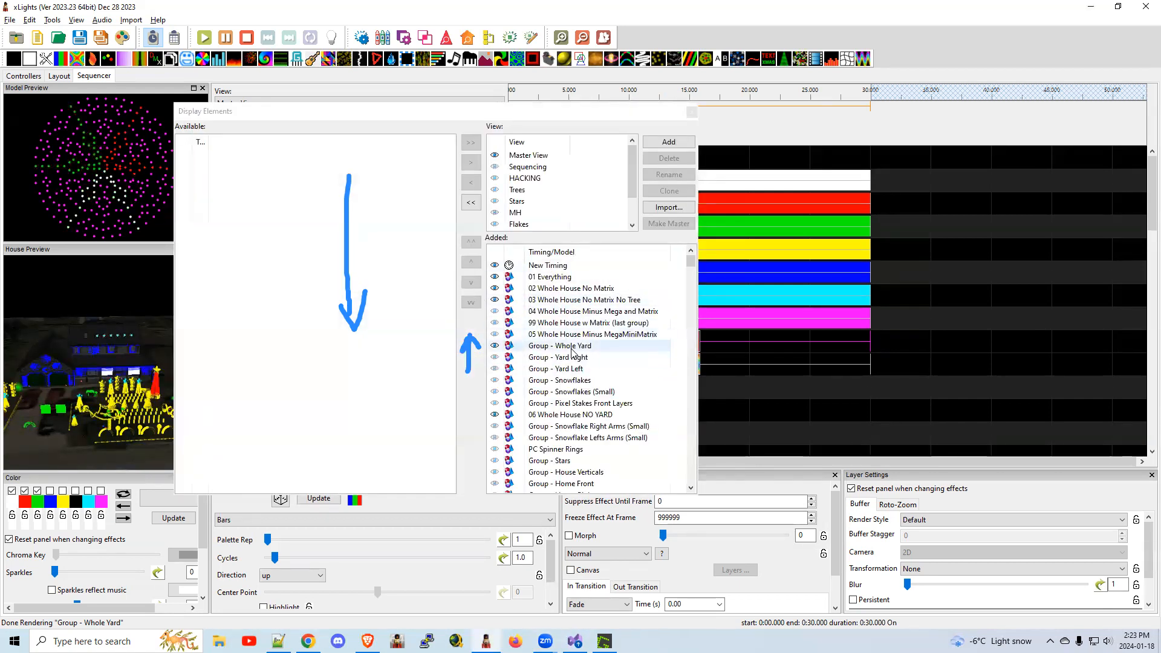
pyautogui.rightClick(559, 346)
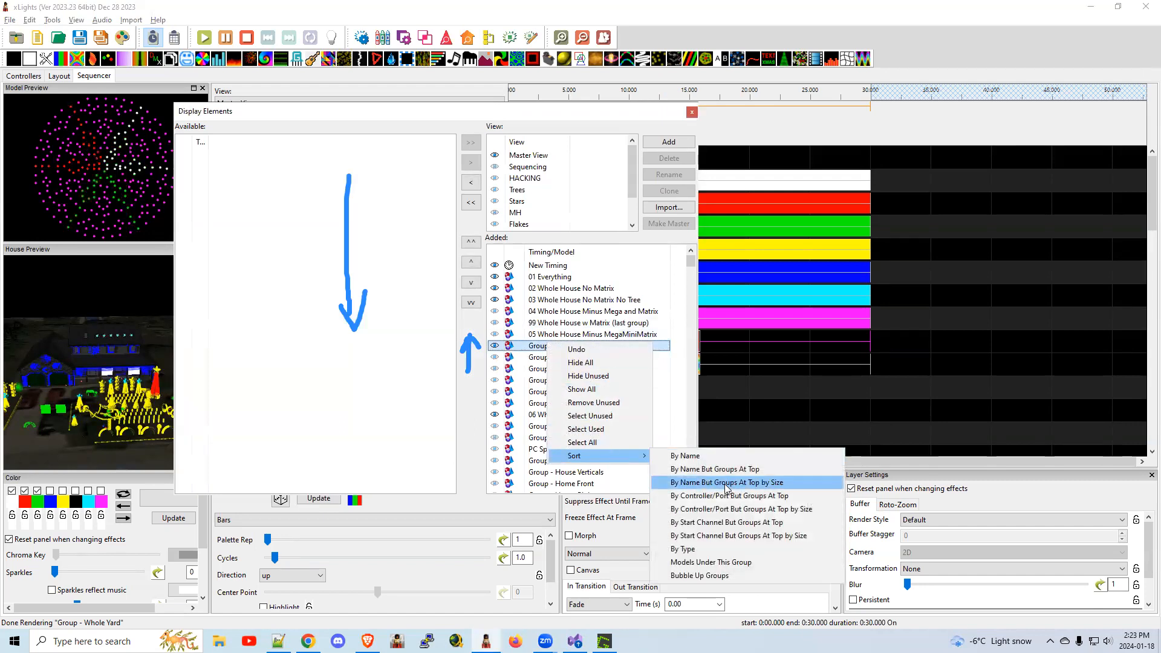
pyautogui.moveTo(725, 482)
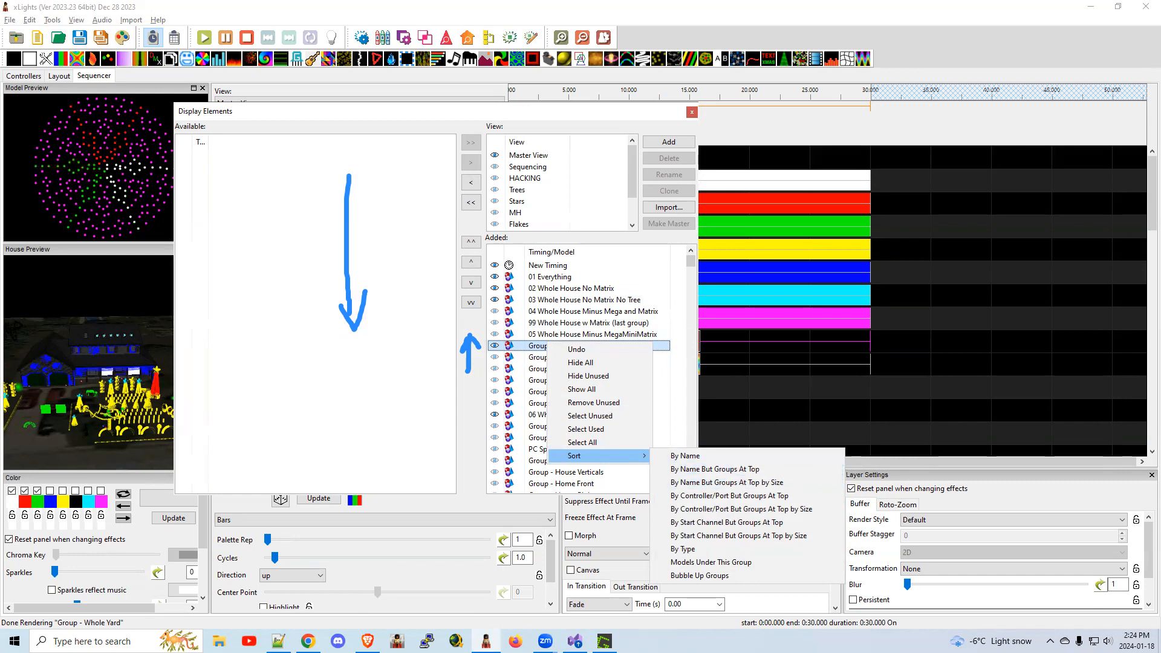